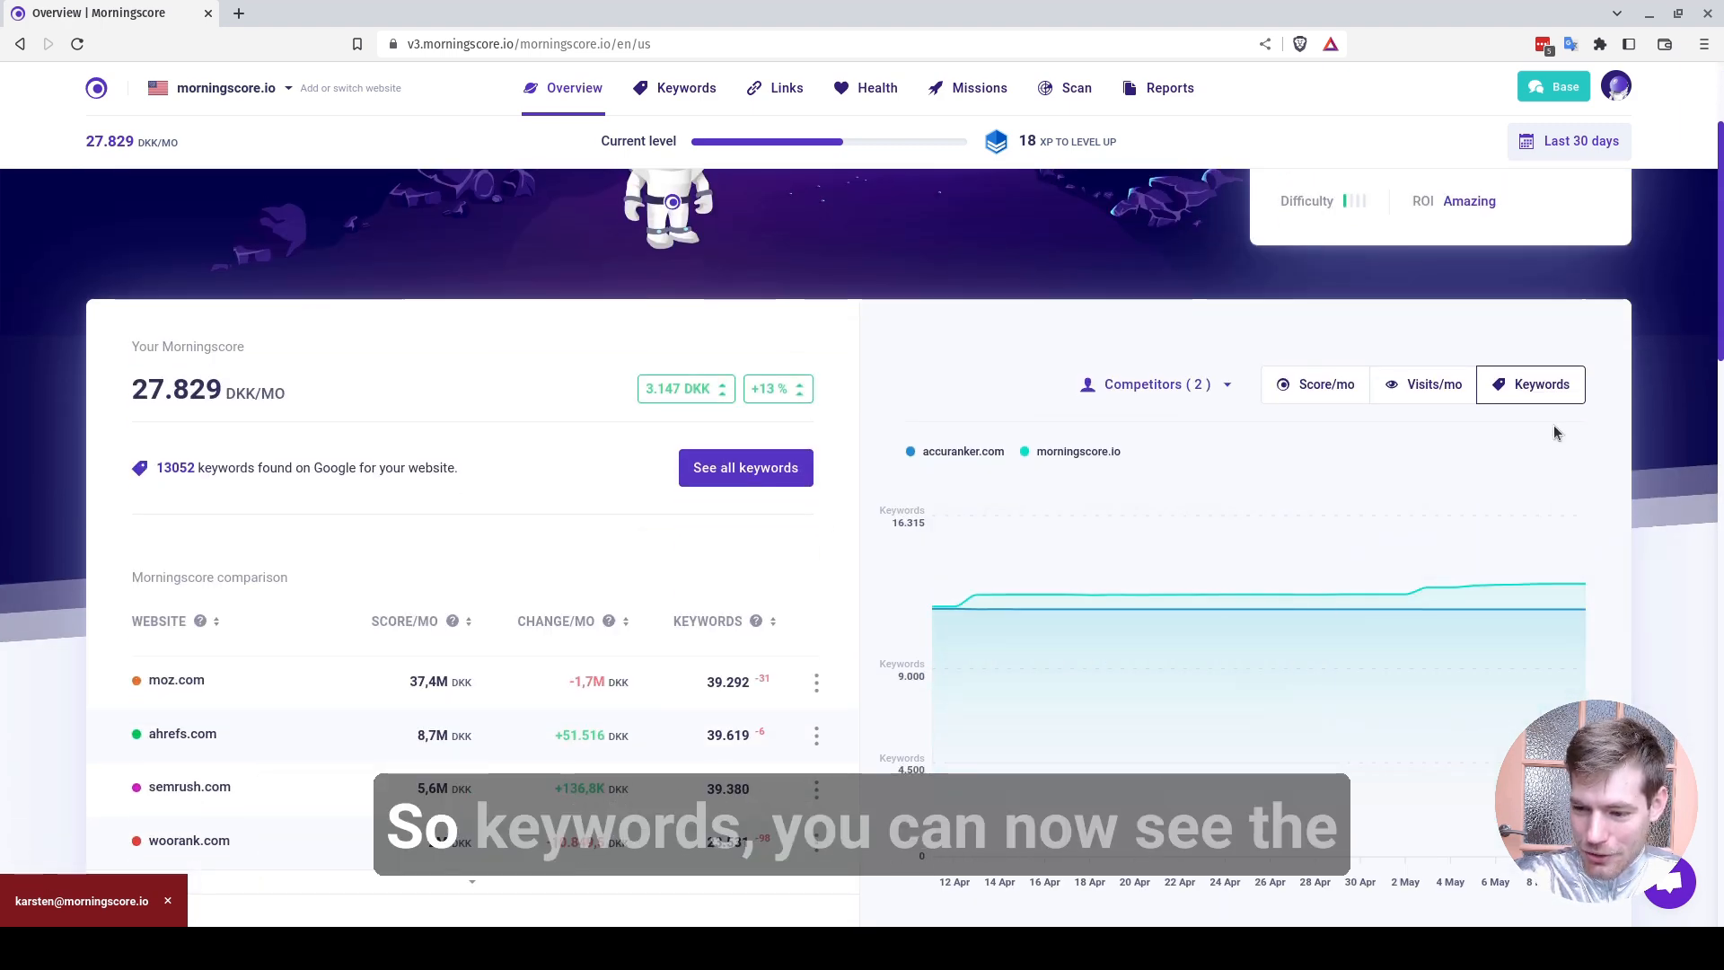
{"action": "mouse_move", "coordinate": [1044, 596]}
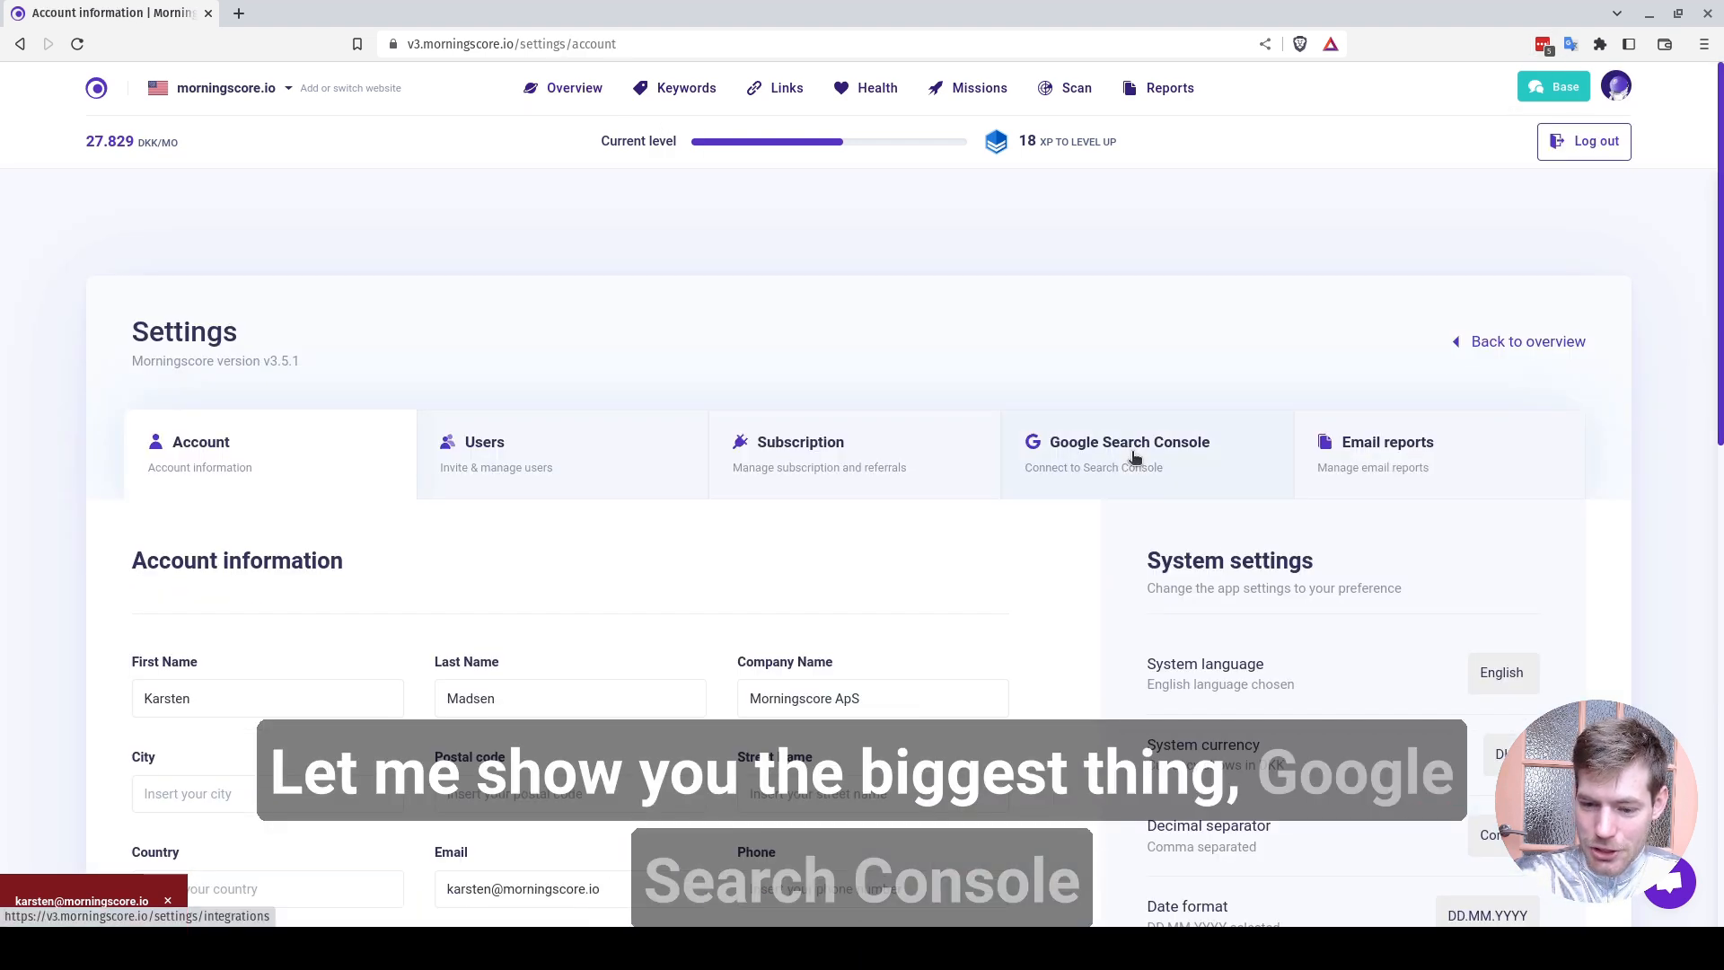
Connect a Google account in the Google Search Console integration settings
{"action": "left_click", "coordinate": [1128, 442]}
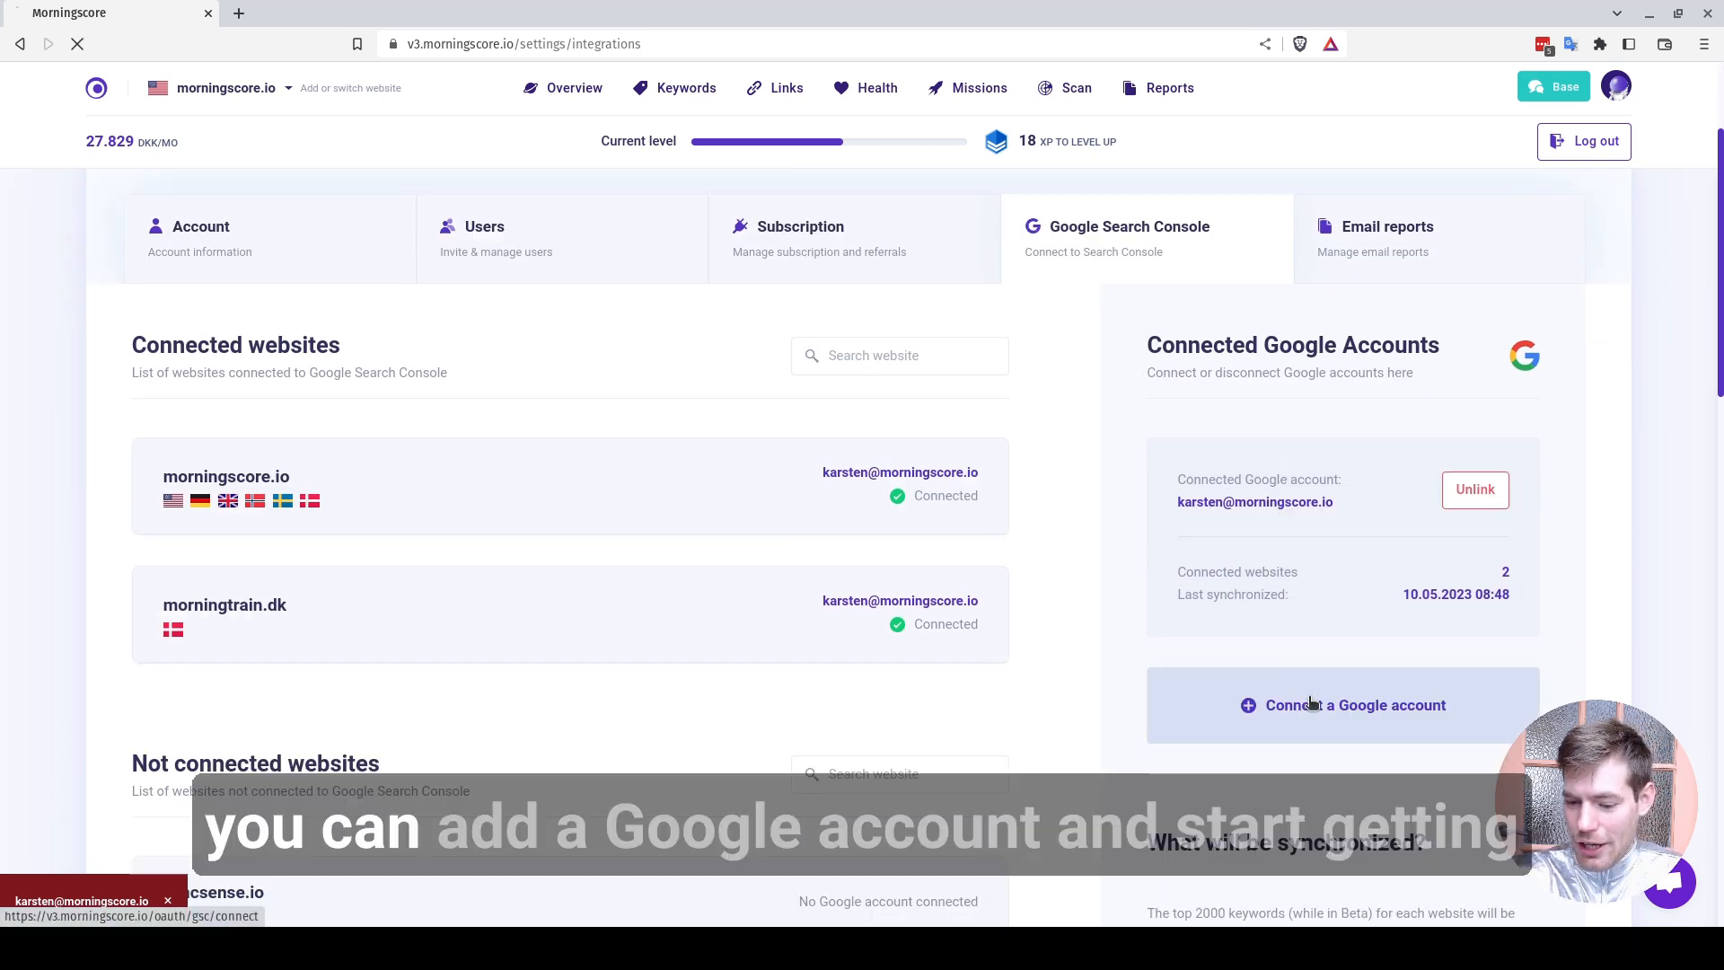
{"action": "left_click", "coordinate": [1342, 704]}
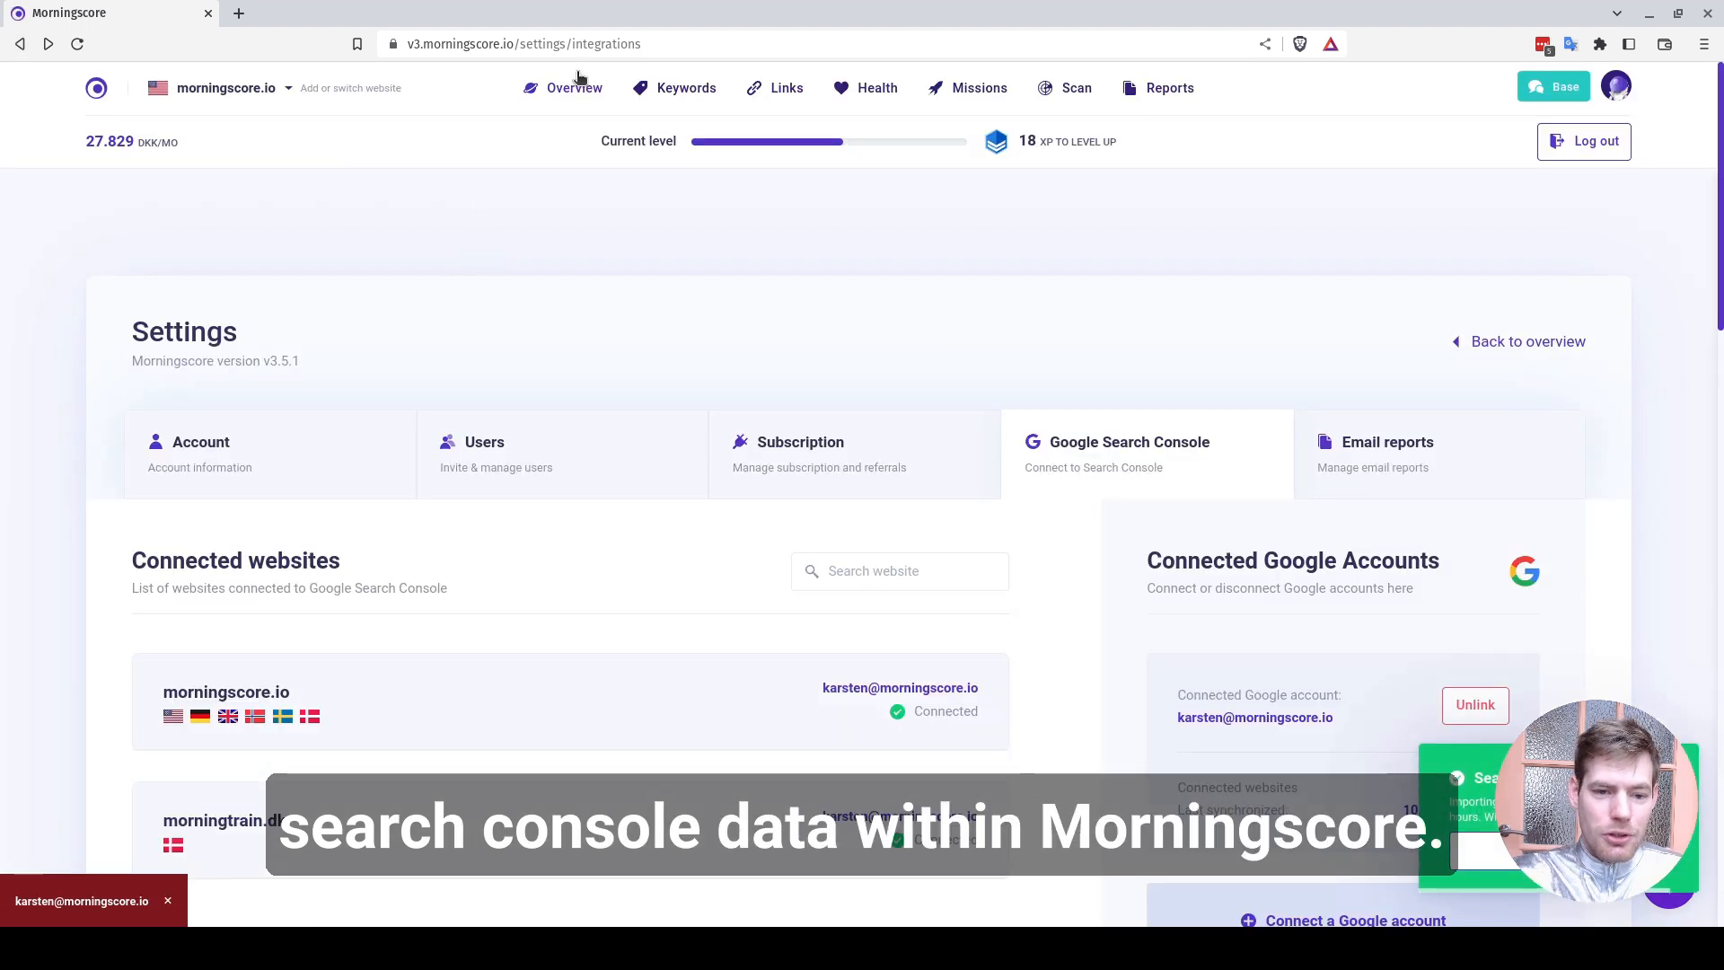
Return to the overview dashboard and select competitor woorank.com in the comparison list
{"action": "left_click", "coordinate": [571, 88]}
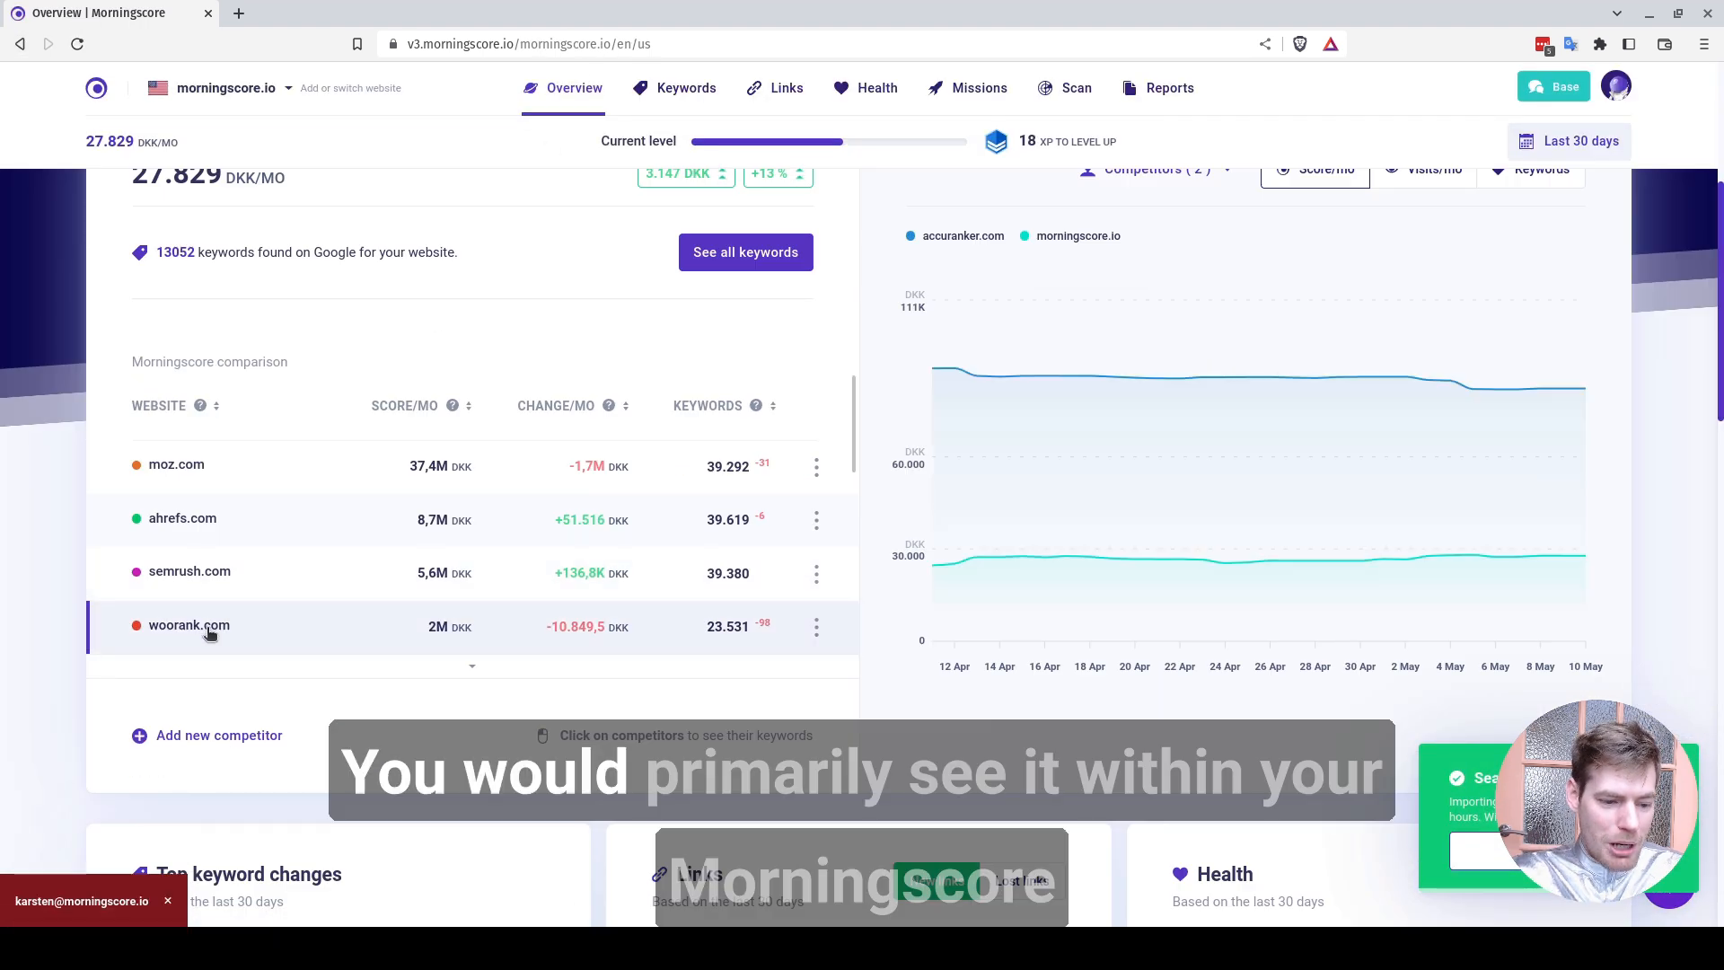
{"action": "left_click", "coordinate": [743, 252]}
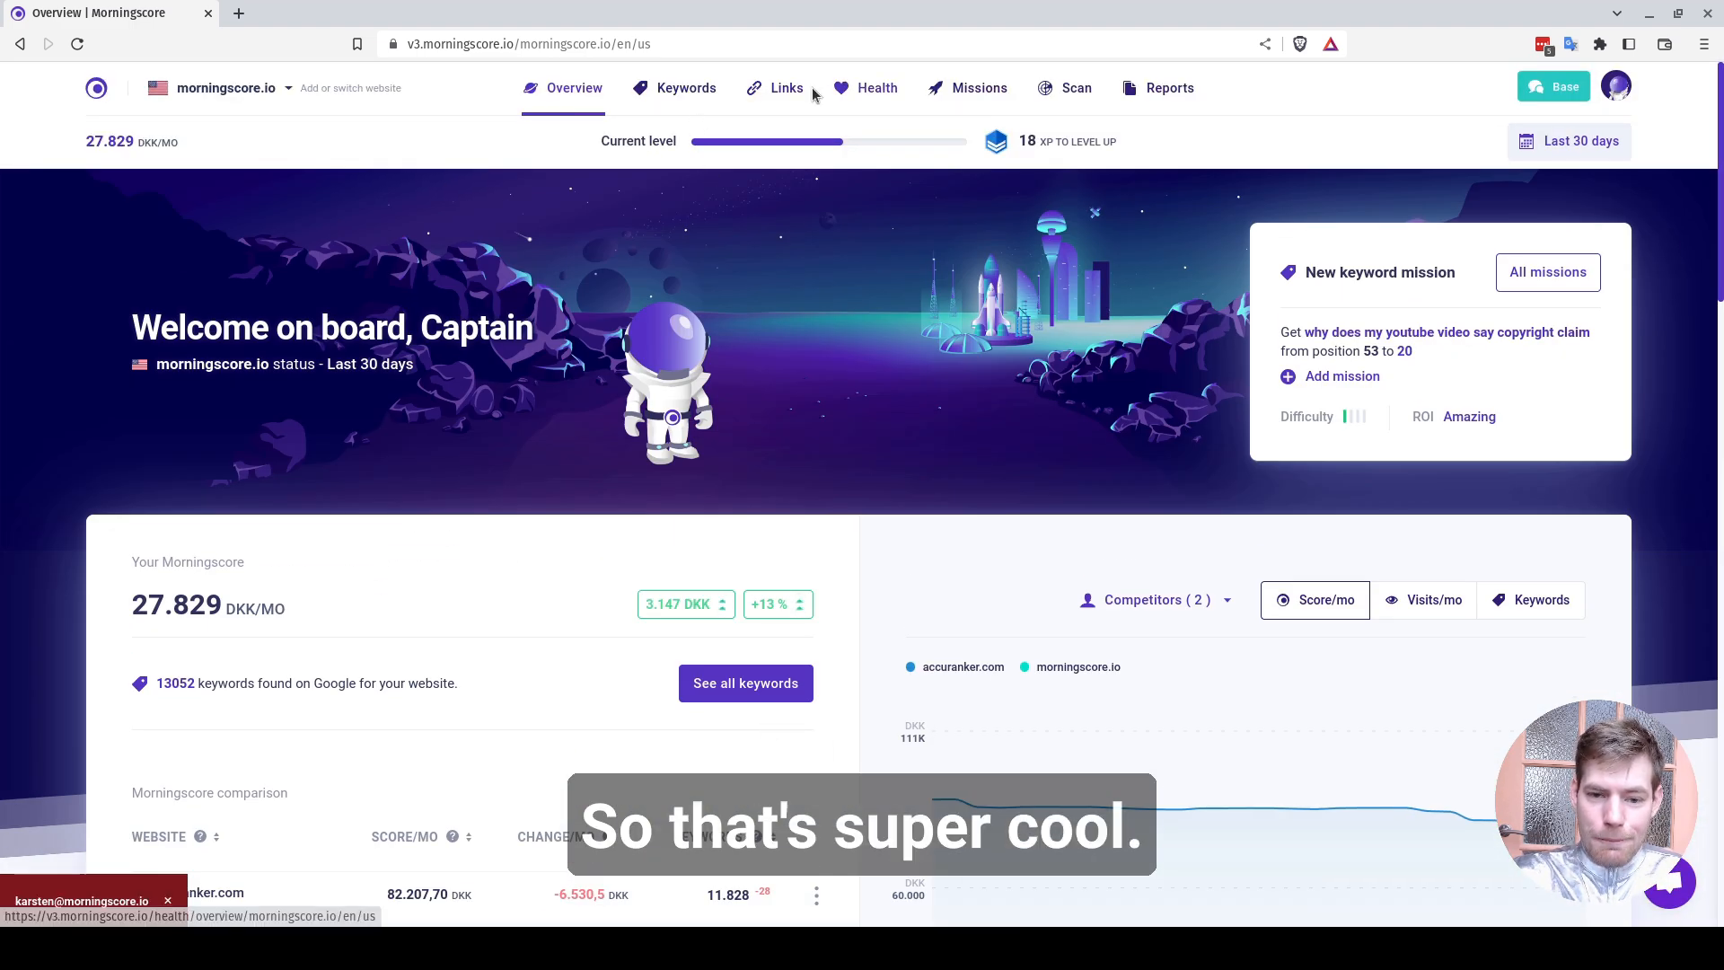
View the Links CSV export options and list competitor accuranker.com's backlinks
{"action": "left_click", "coordinate": [787, 88]}
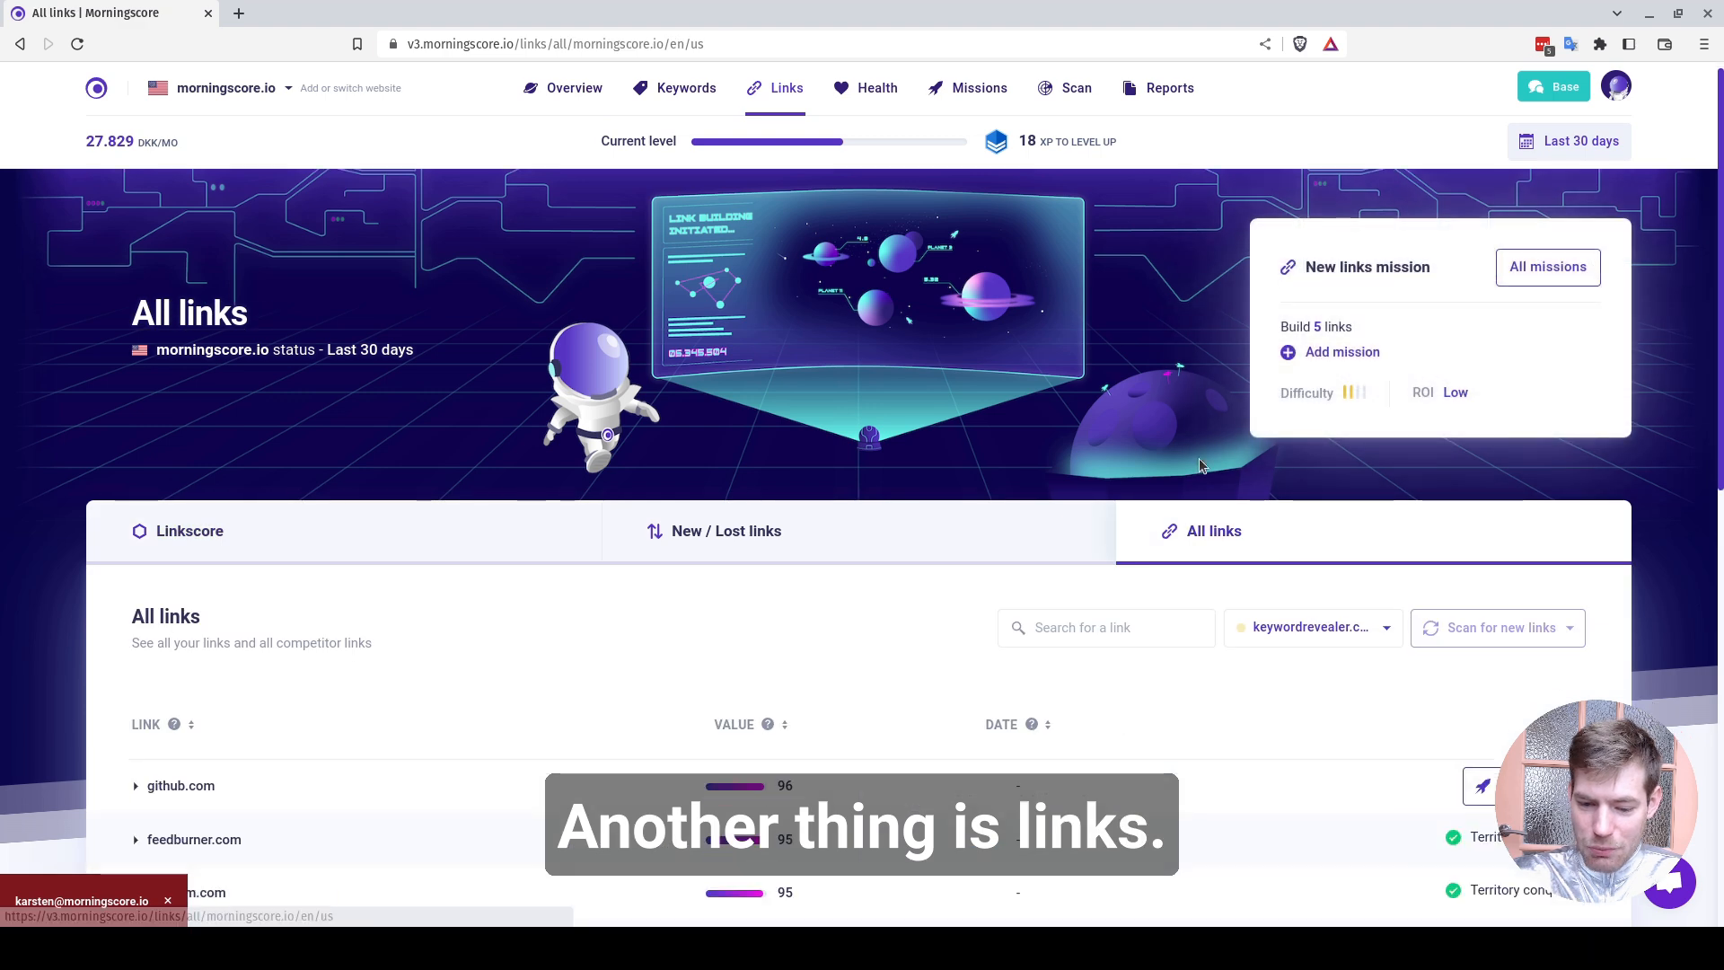
{"action": "scroll", "scroll_direction": "down", "scroll_amount": 3}
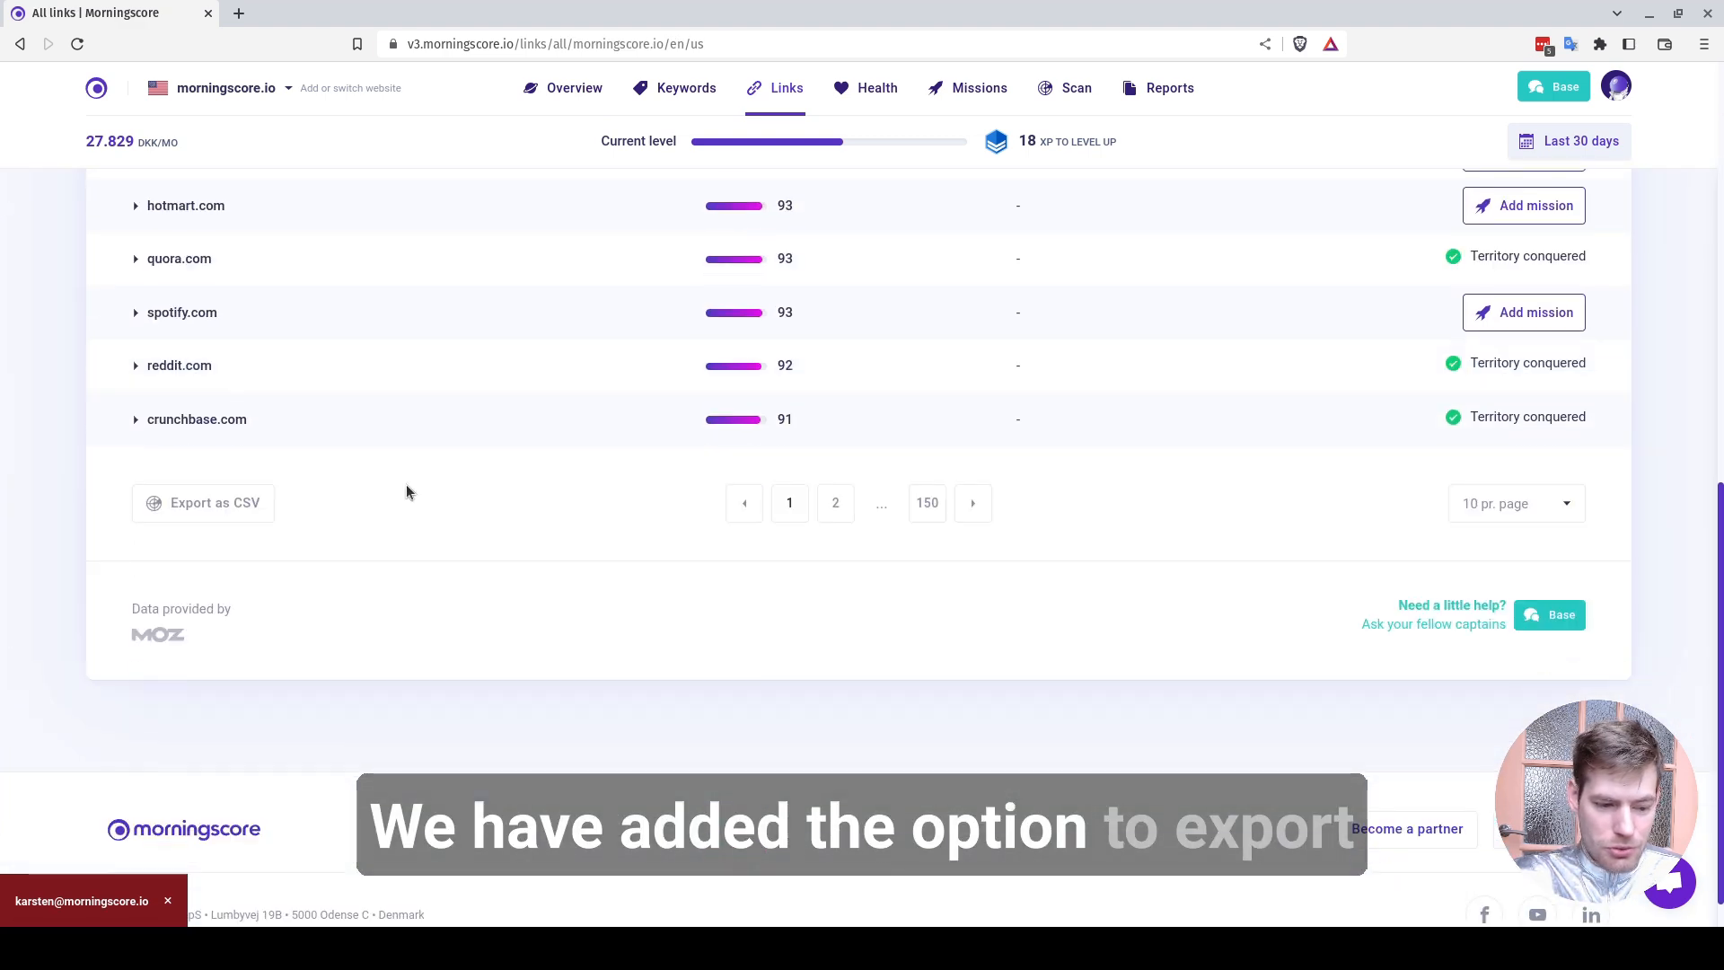
{"action": "left_click", "coordinate": [203, 503]}
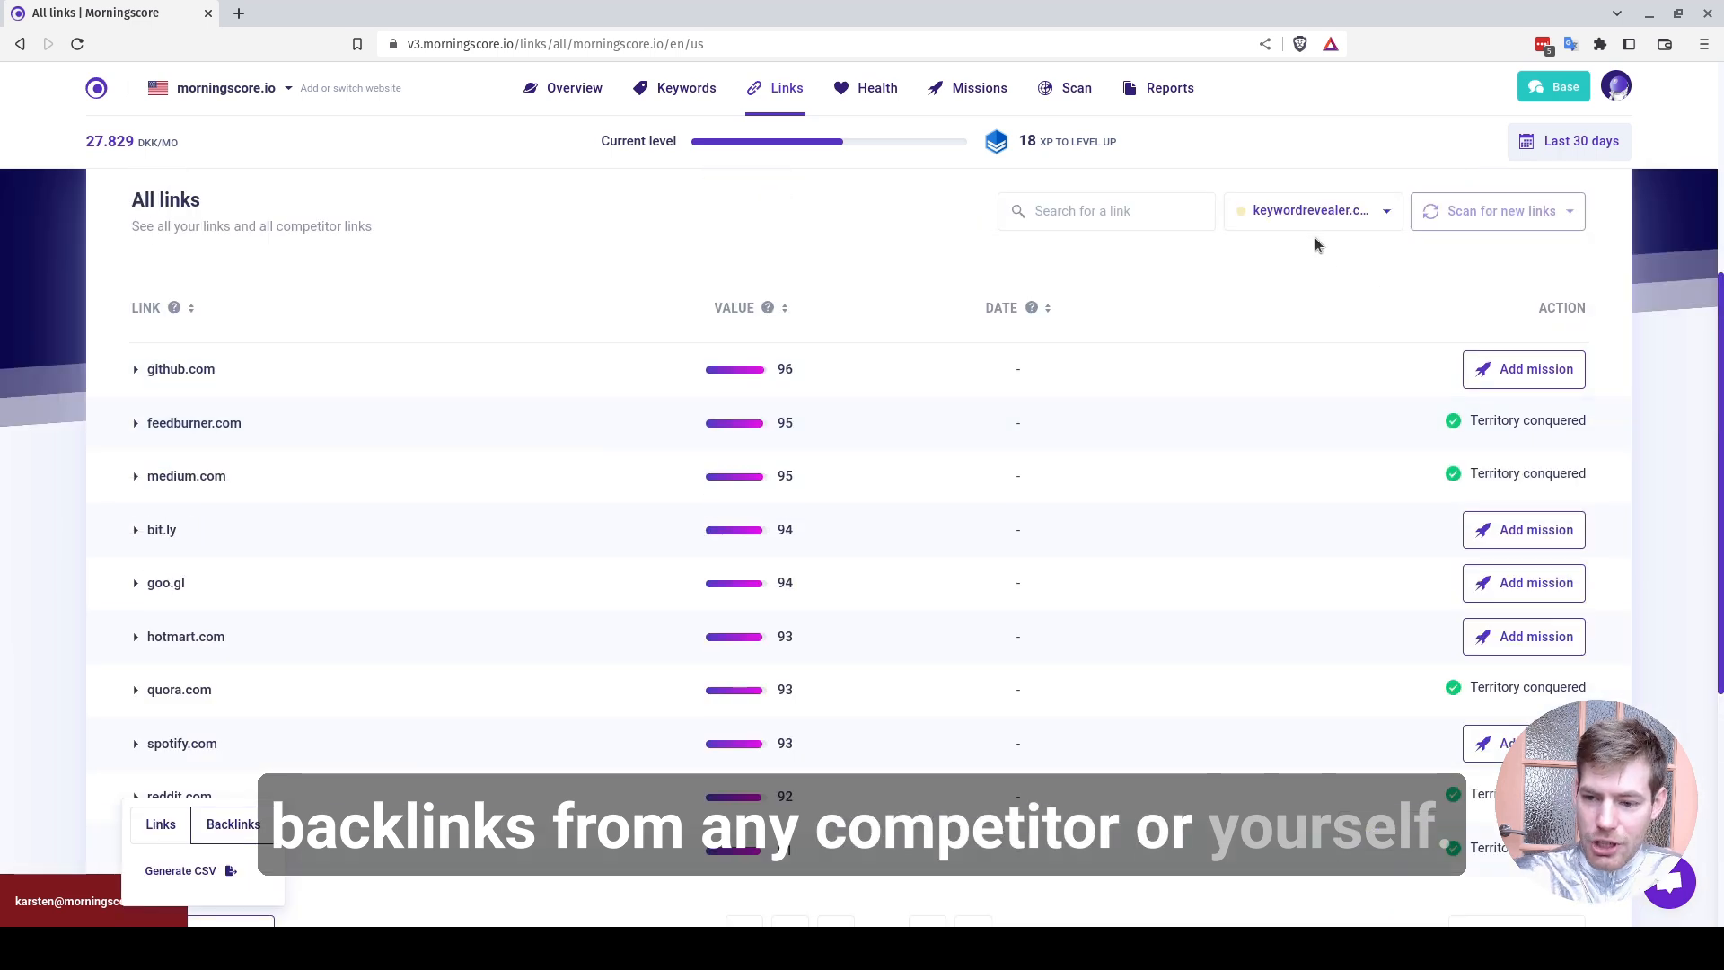
{"action": "left_click", "coordinate": [180, 368]}
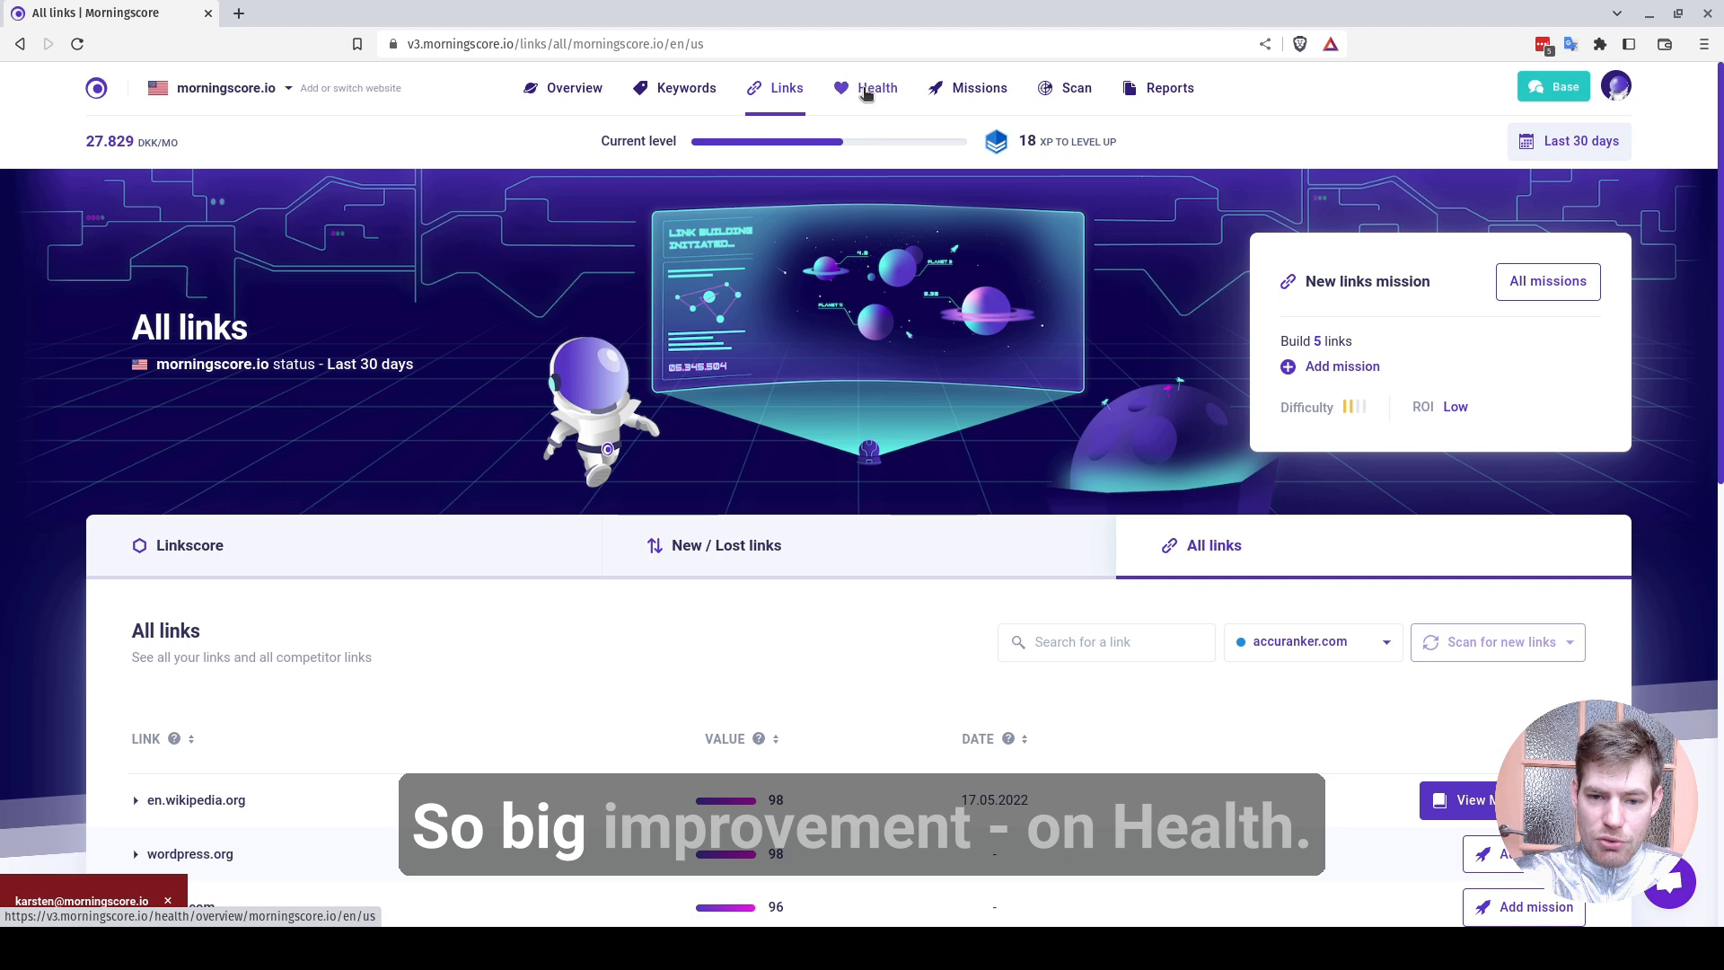
Review the Health landing pages list, then go to the Reports page
{"action": "left_click", "coordinate": [878, 88]}
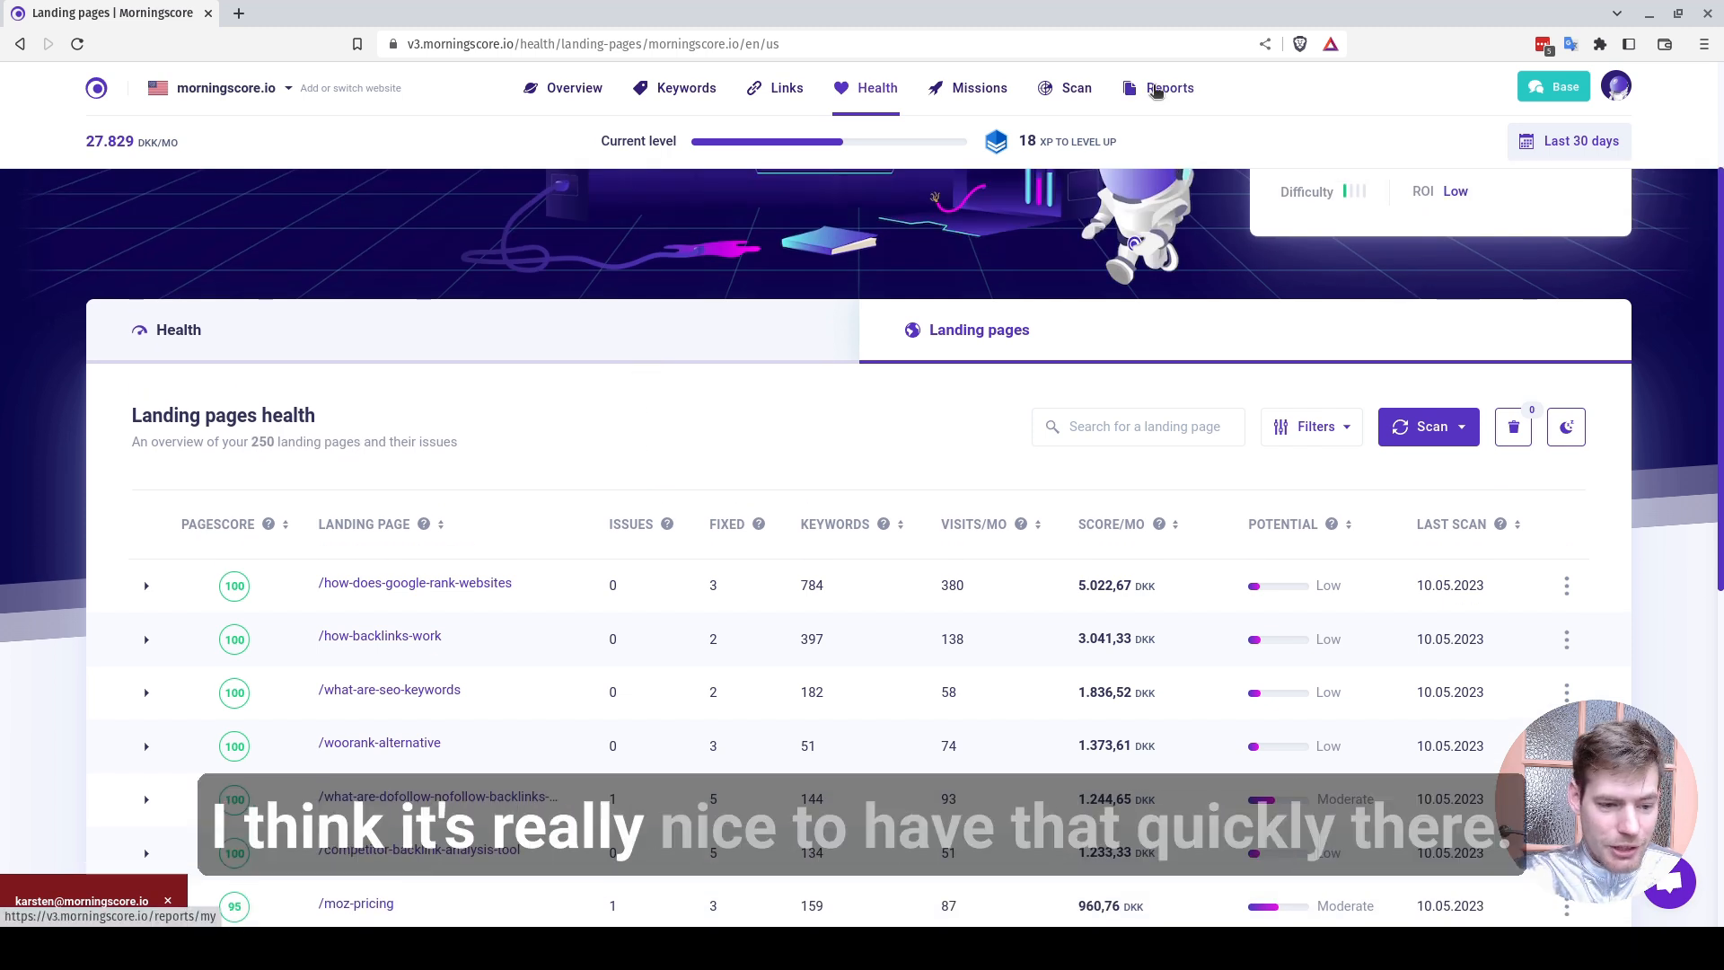
{"action": "left_click", "coordinate": [1170, 88]}
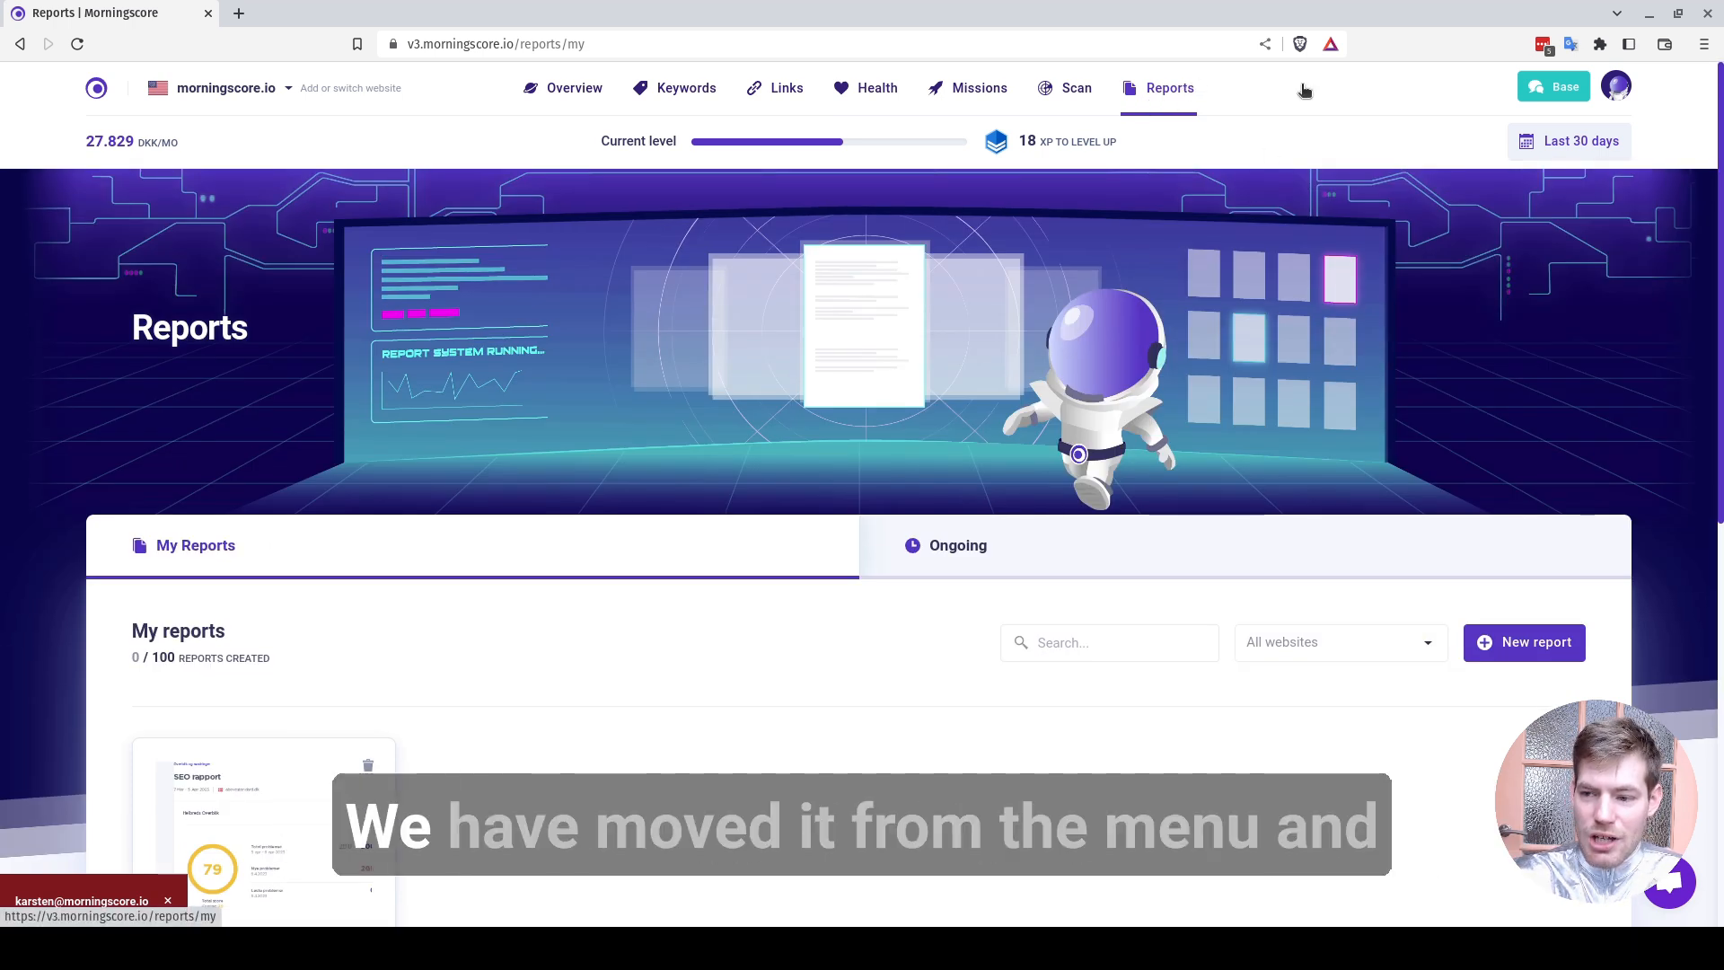
Start a new all-in-one report named 'SEO report' for morningscore.io
{"action": "left_click", "coordinate": [1614, 86]}
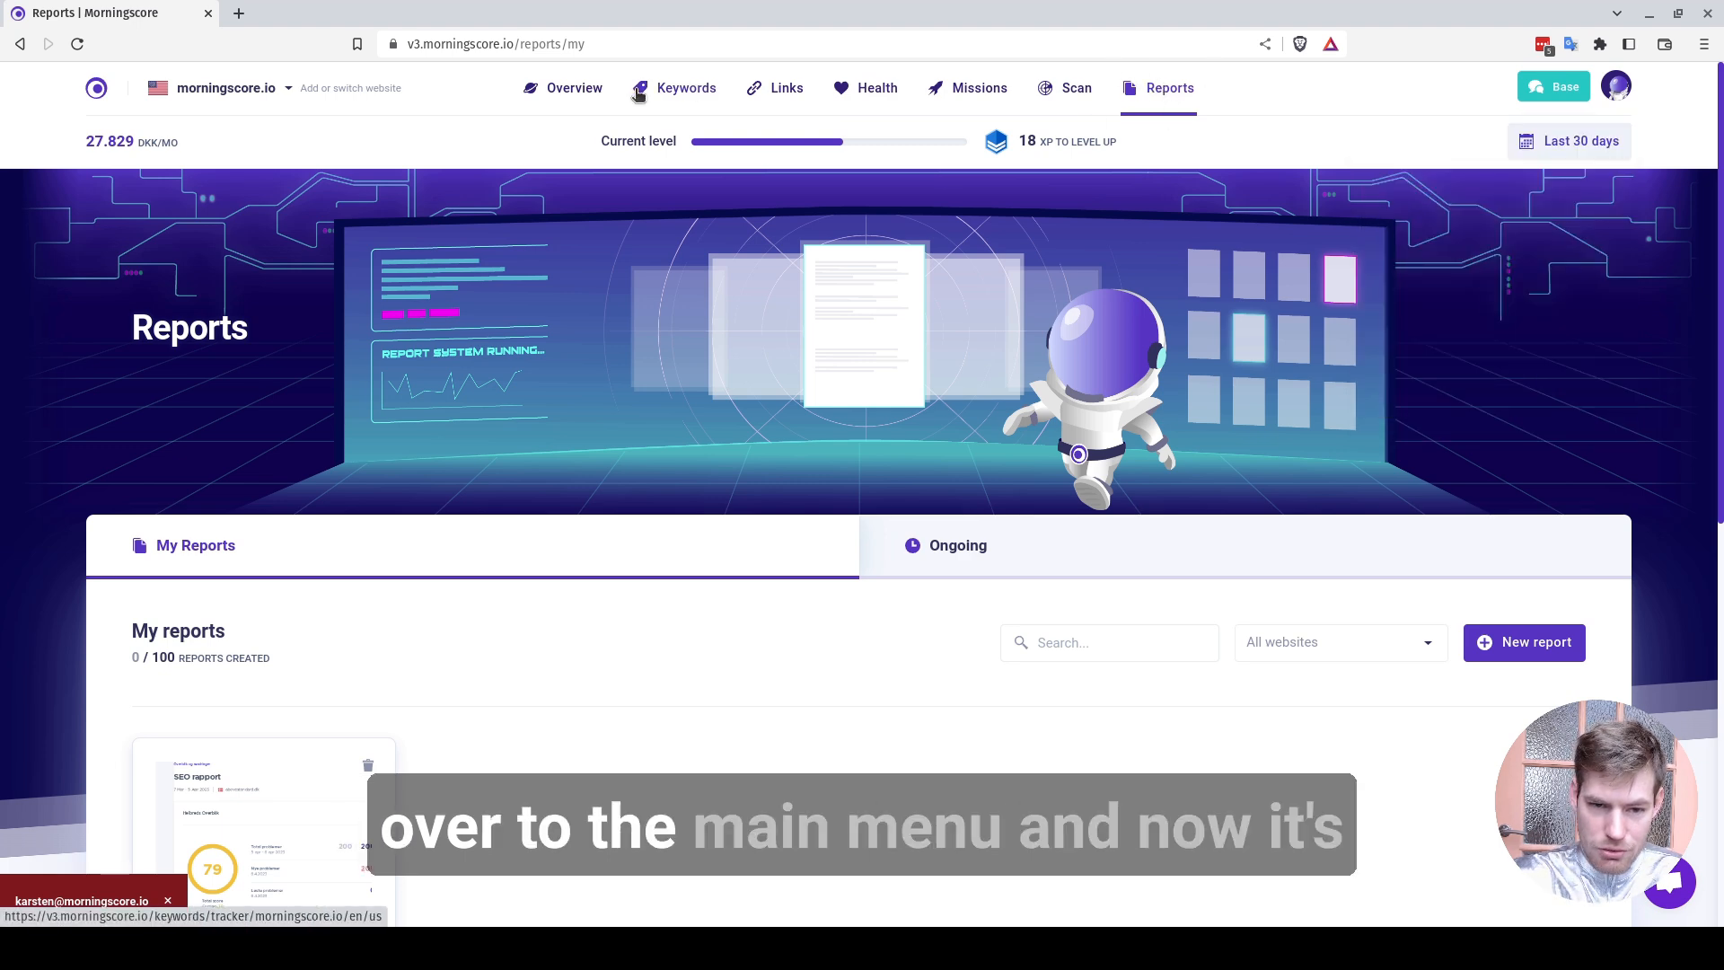
{"action": "scroll", "scroll_direction": "down", "scroll_amount": 3}
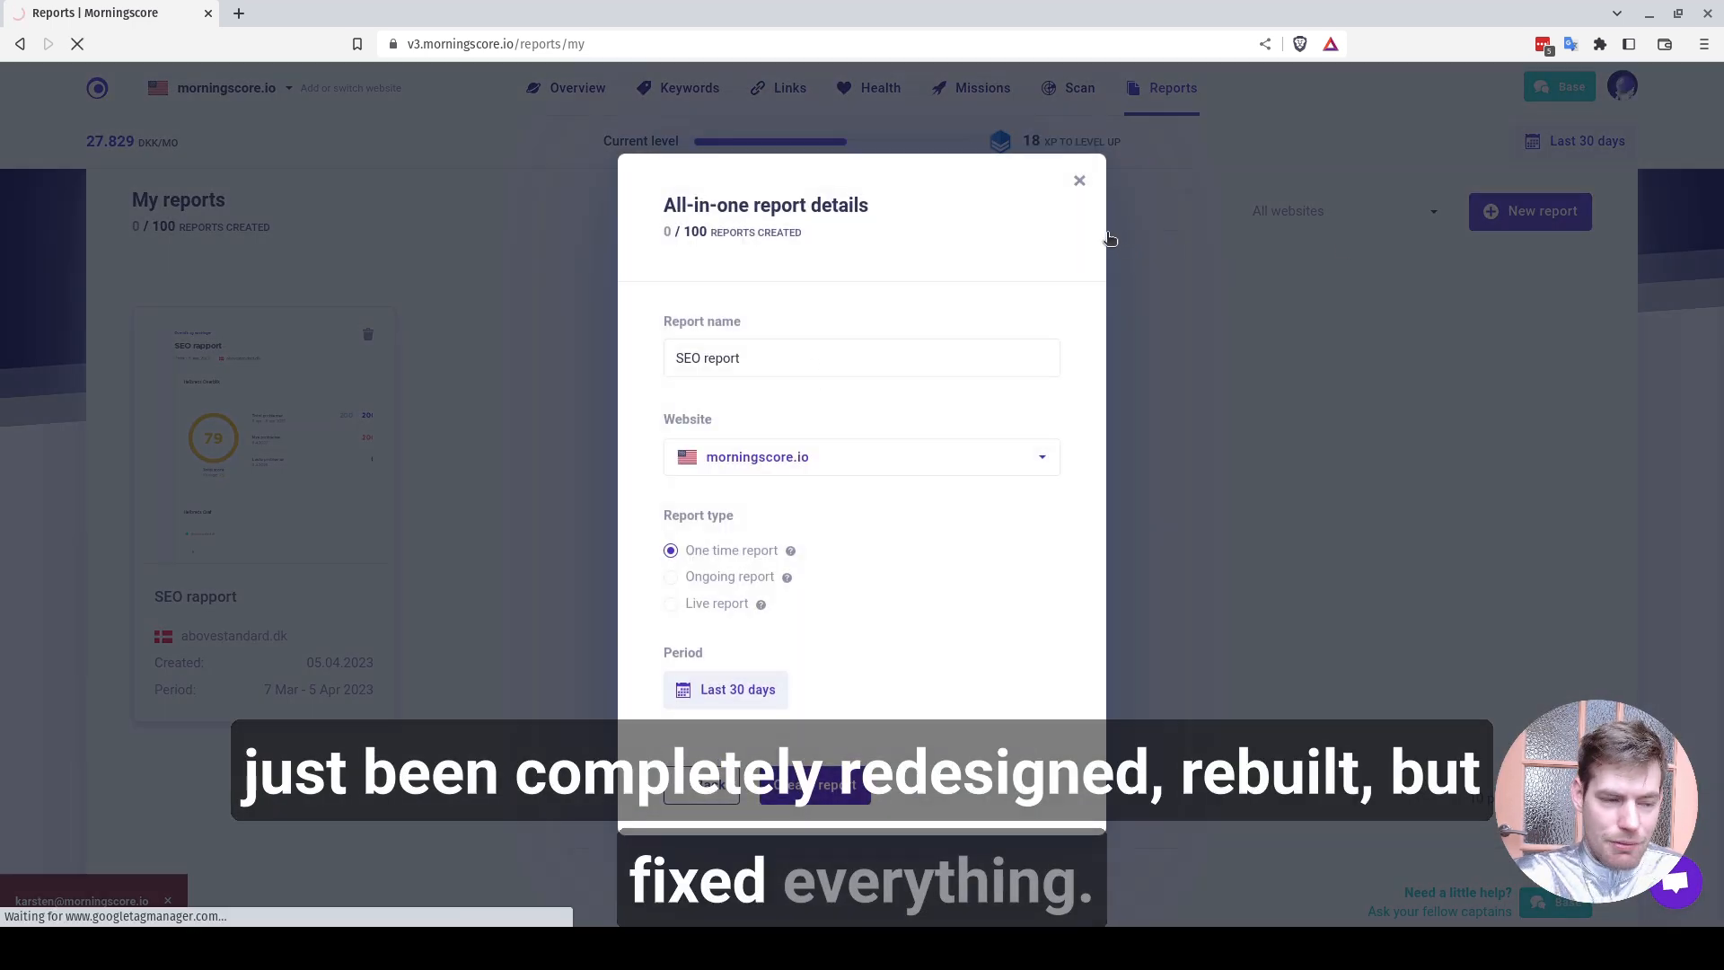
Generate the SEO report, review its competitor score overview and return to Reports
{"action": "left_click", "coordinate": [814, 784]}
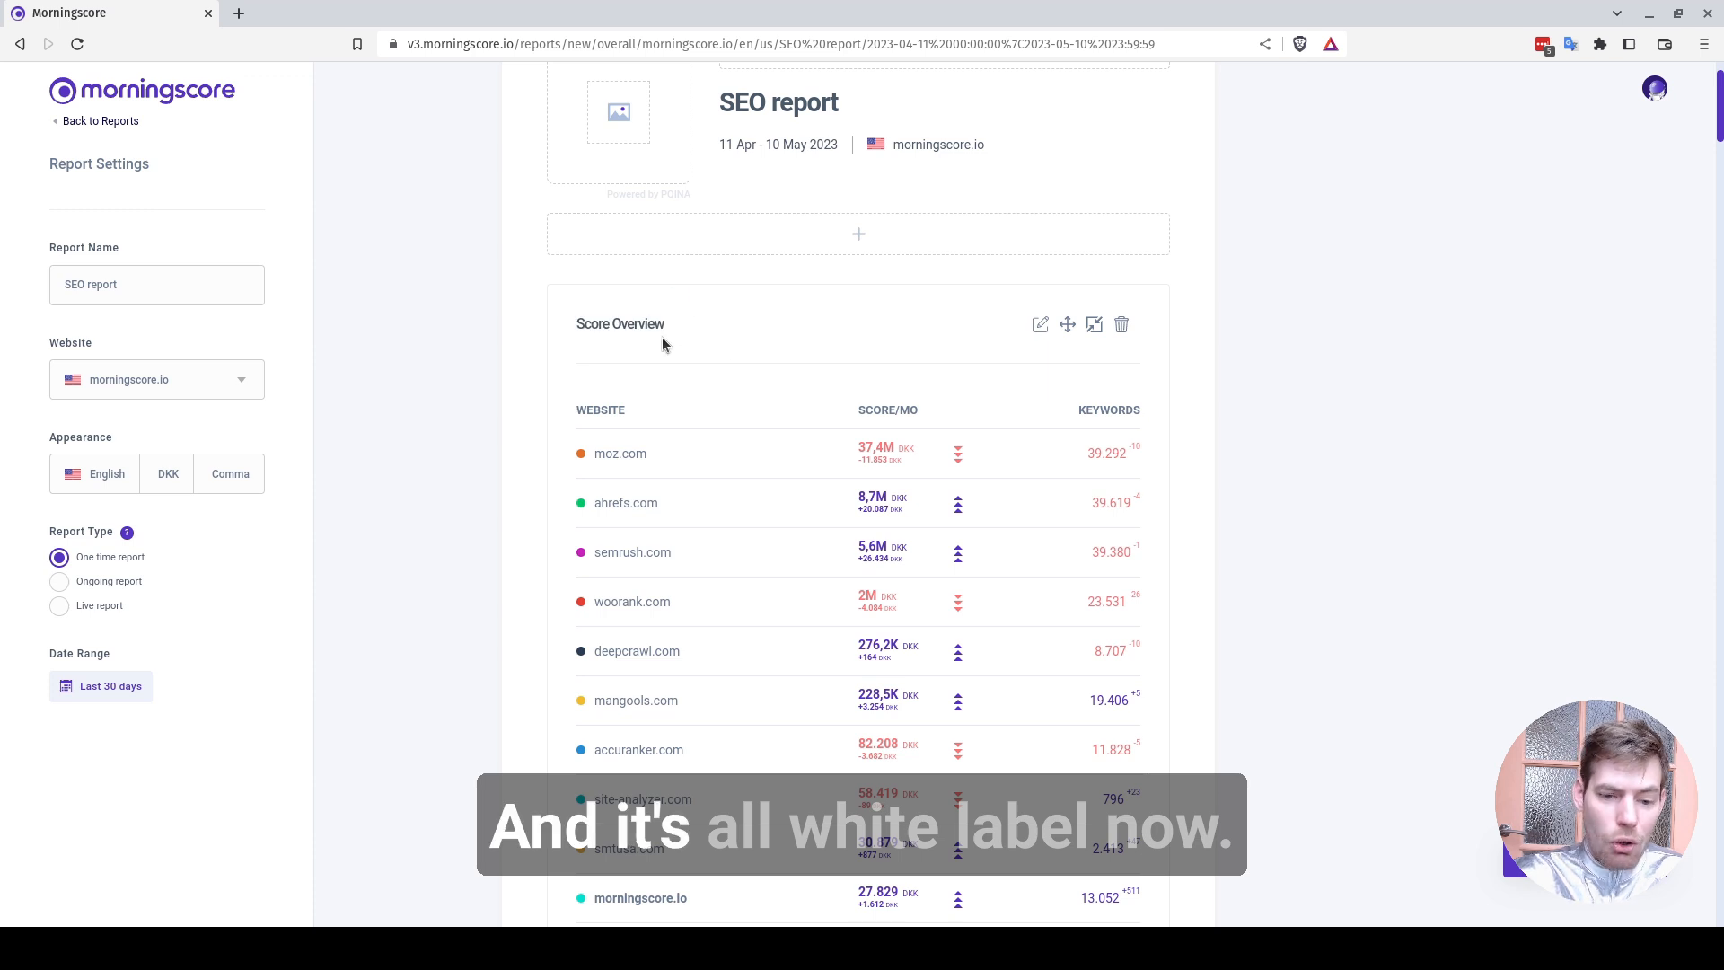
{"action": "mouse_move", "coordinate": [622, 273]}
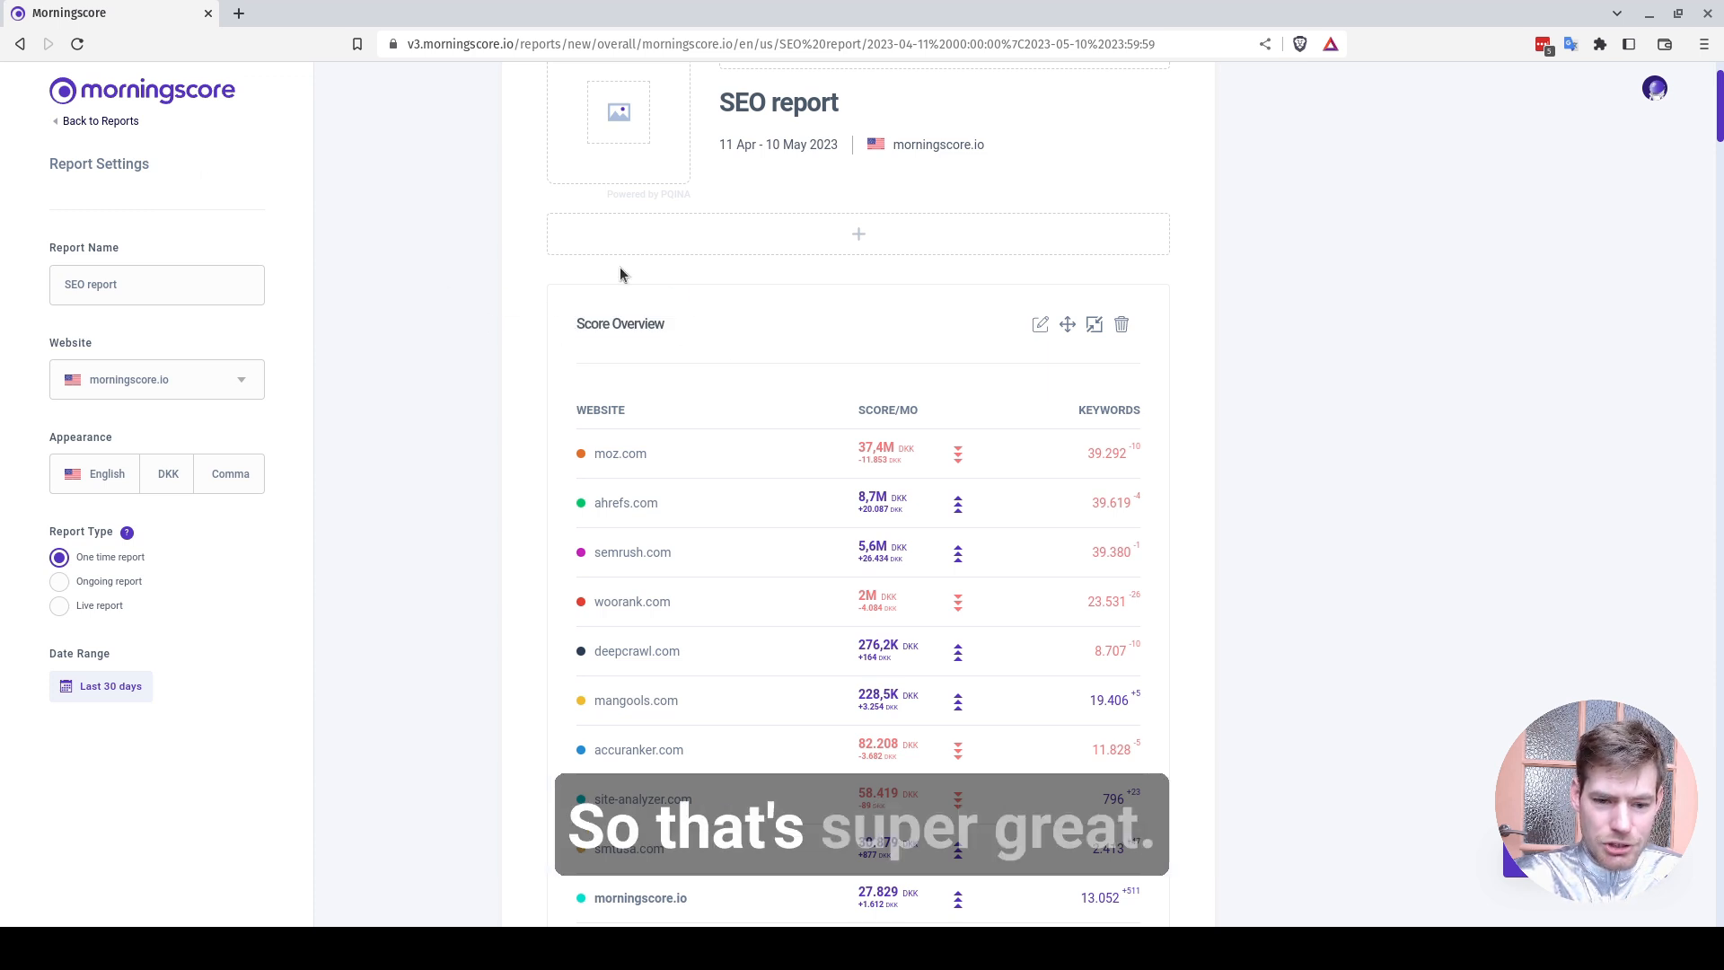
{"action": "scroll", "scroll_direction": "down", "scroll_amount": 3}
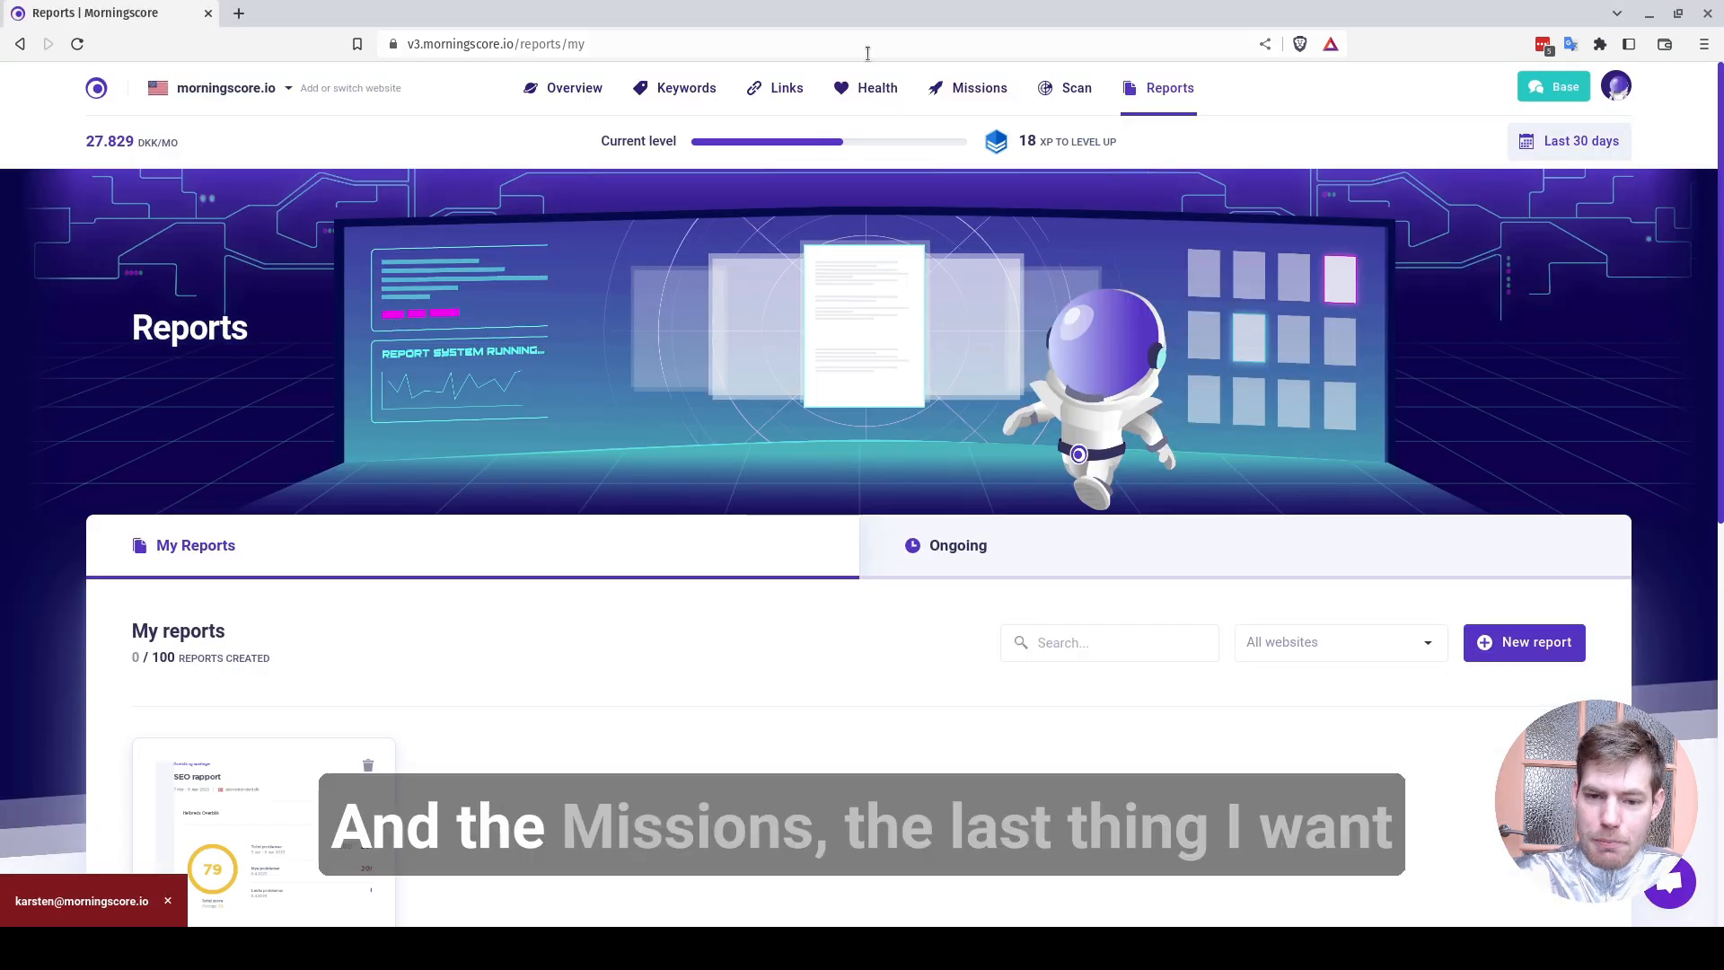
Review the suggested missions list and a mission guide, then return to the overview dashboard
{"action": "left_click", "coordinate": [978, 88]}
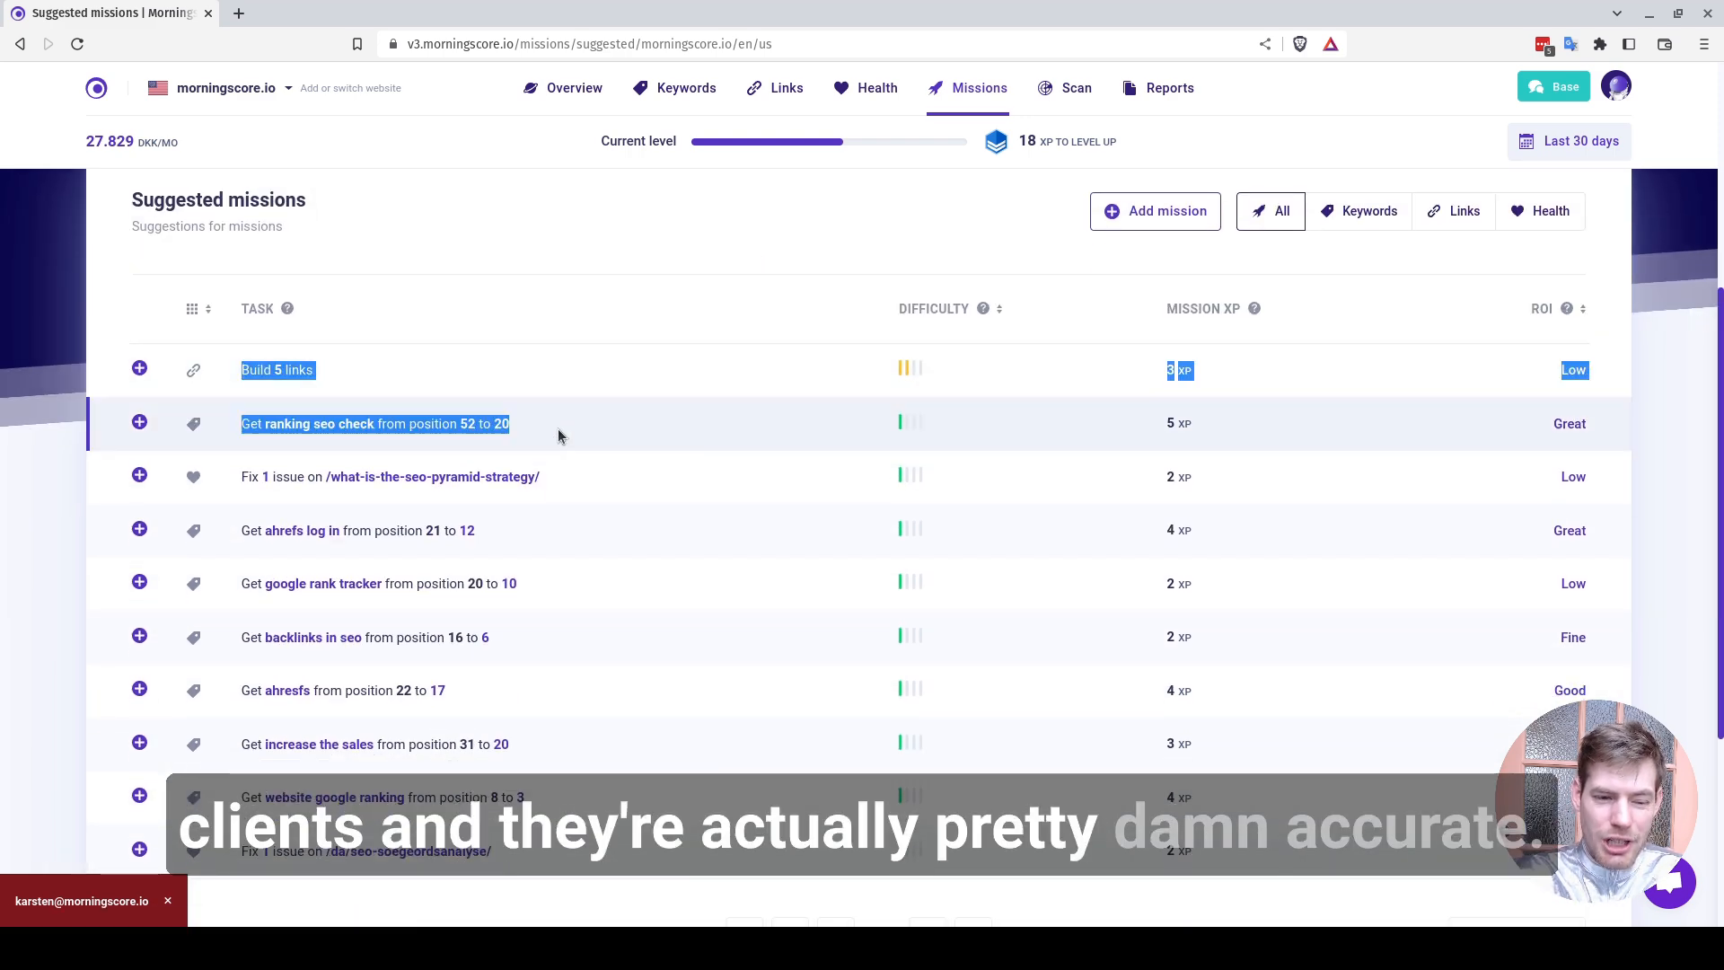
{"action": "scroll", "scroll_direction": "down", "scroll_amount": 3}
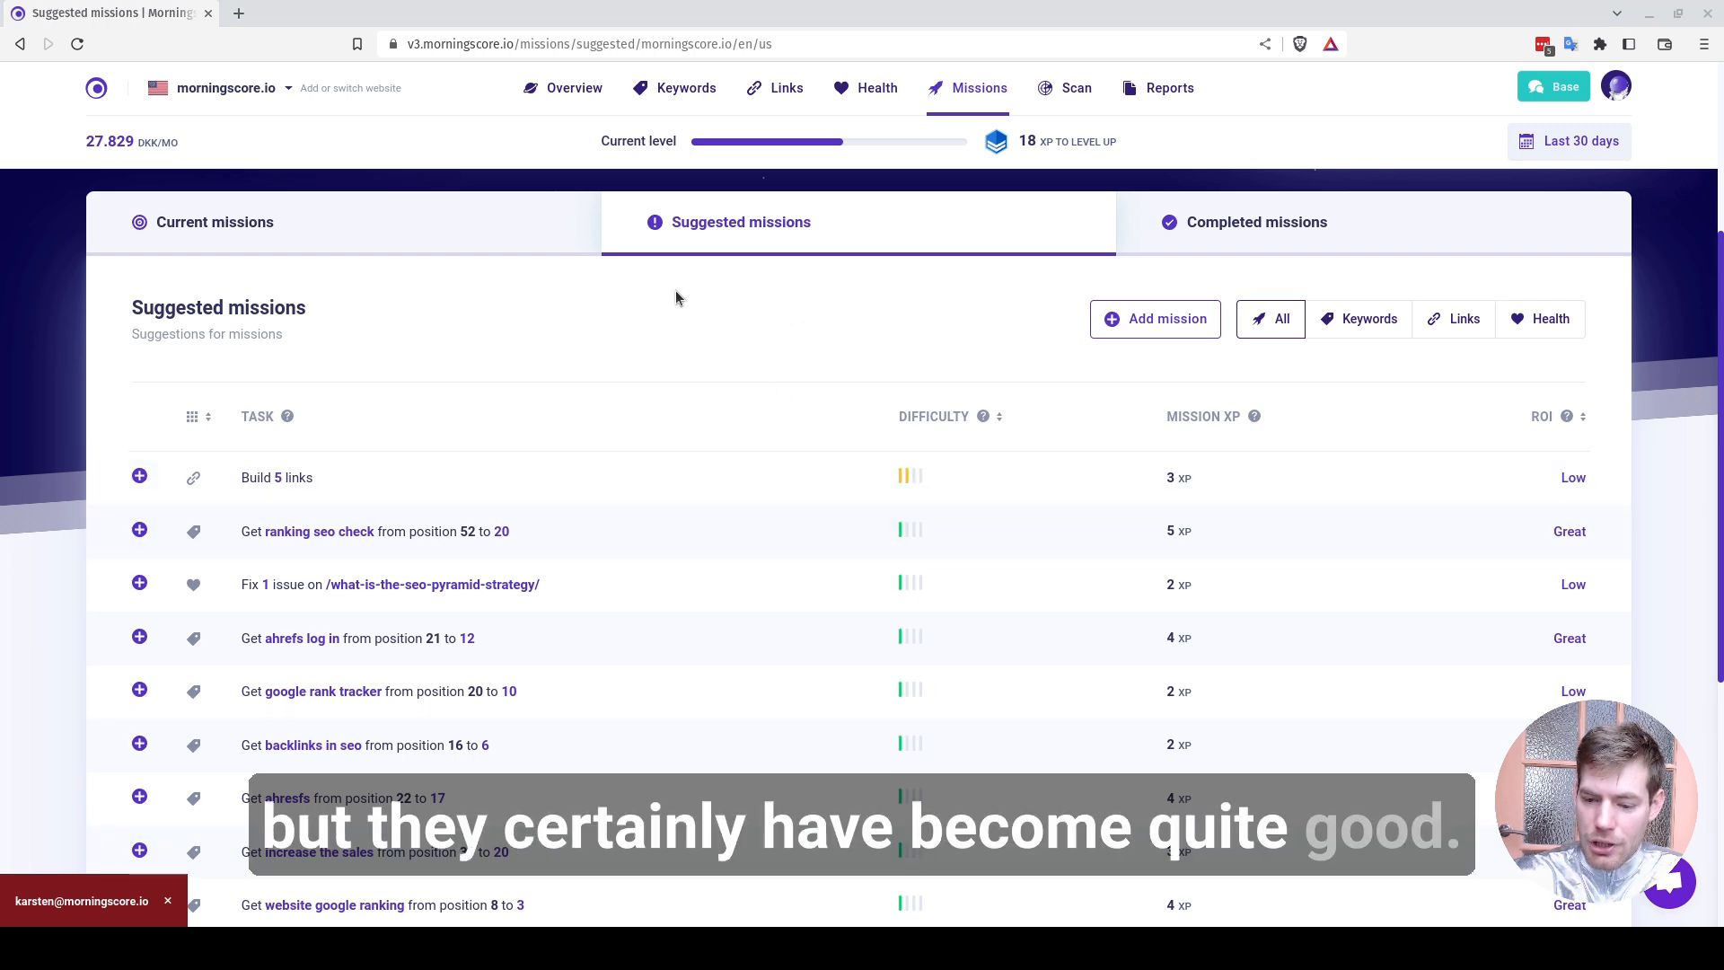
{"action": "mouse_move", "coordinate": [164, 531]}
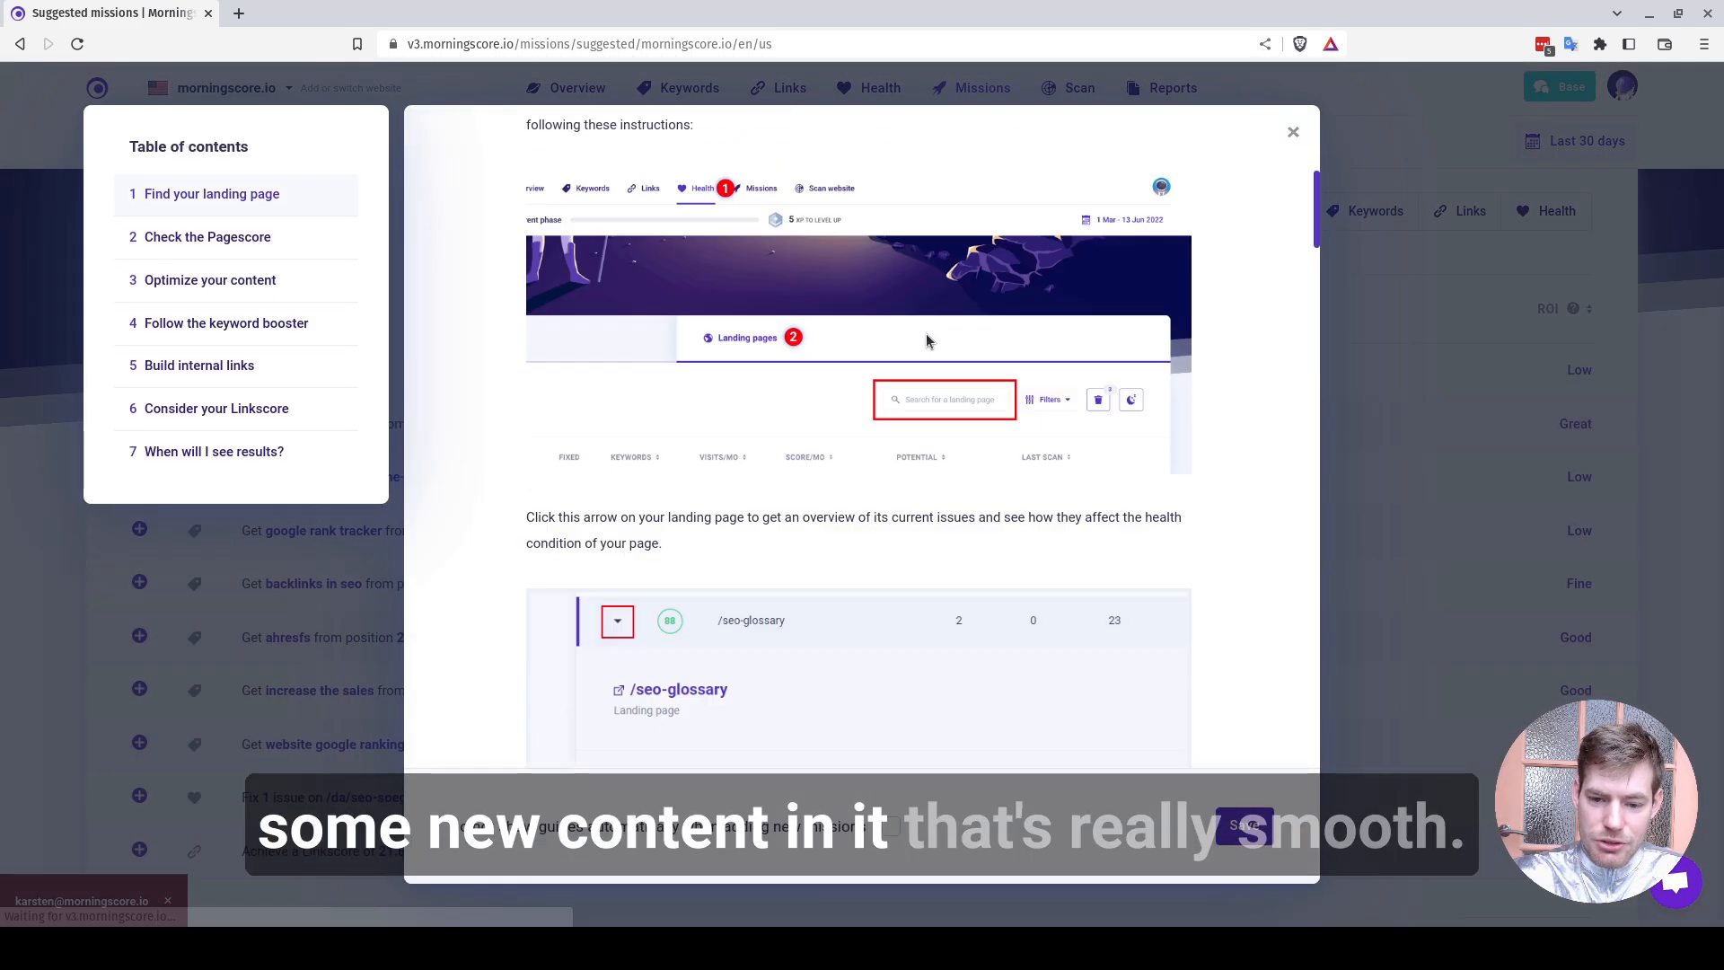
{"action": "left_click", "coordinate": [1292, 131]}
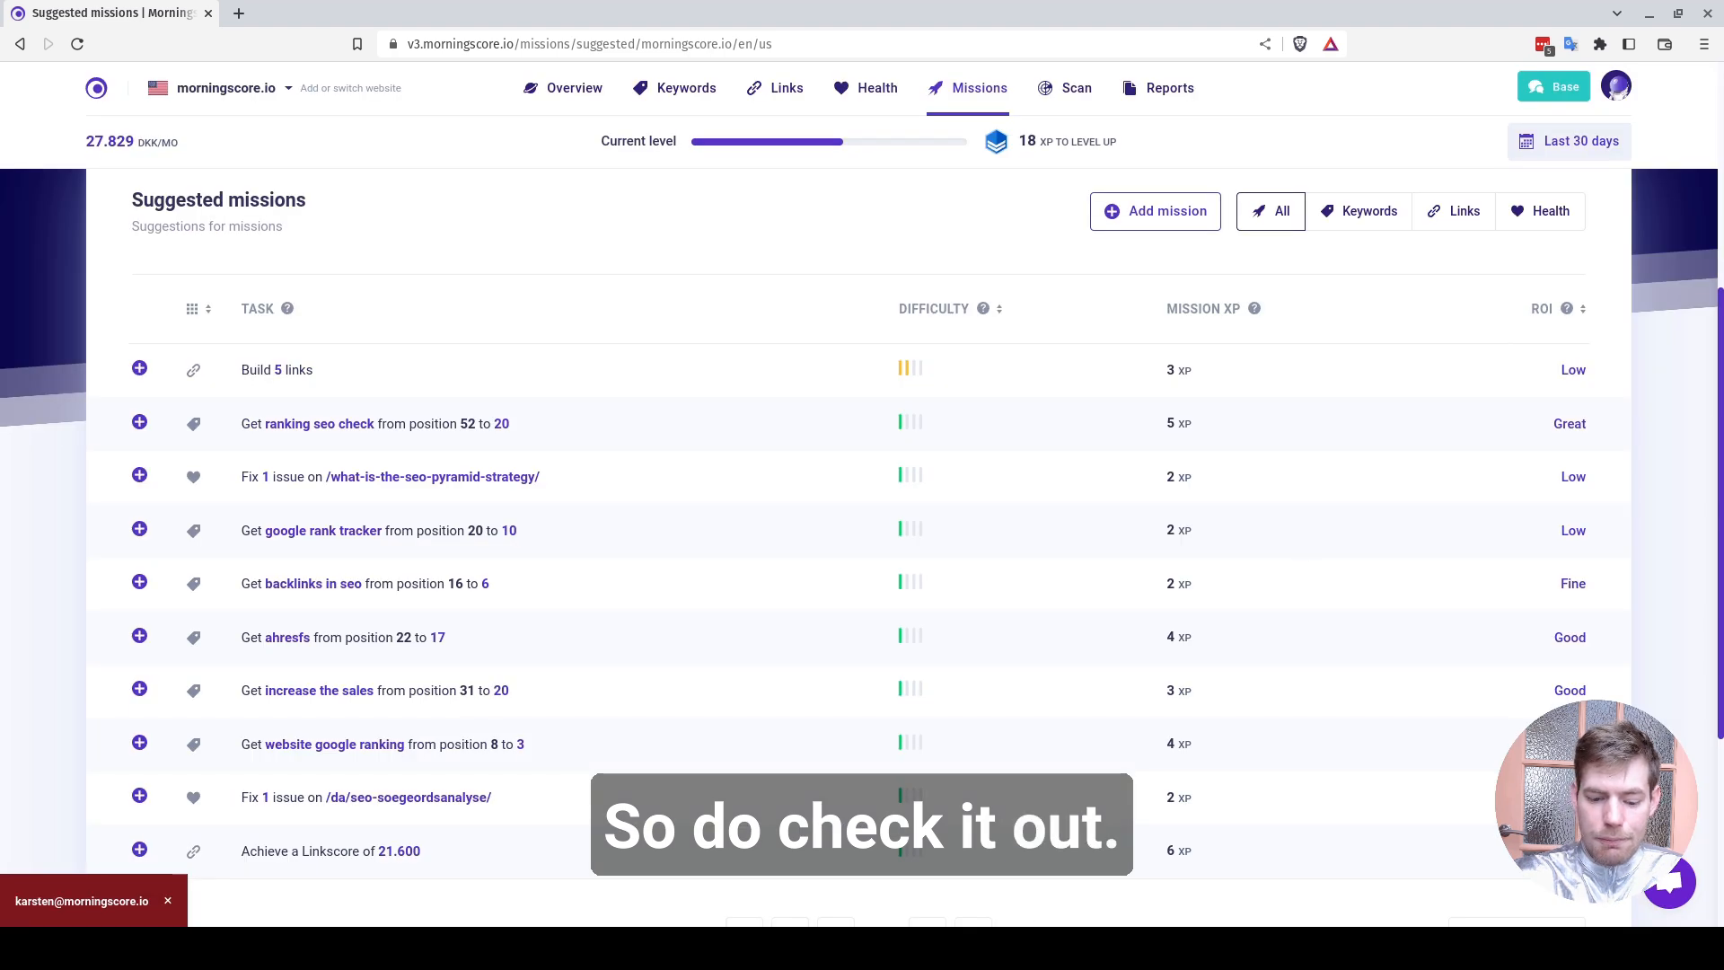
{"action": "left_click", "coordinate": [573, 88]}
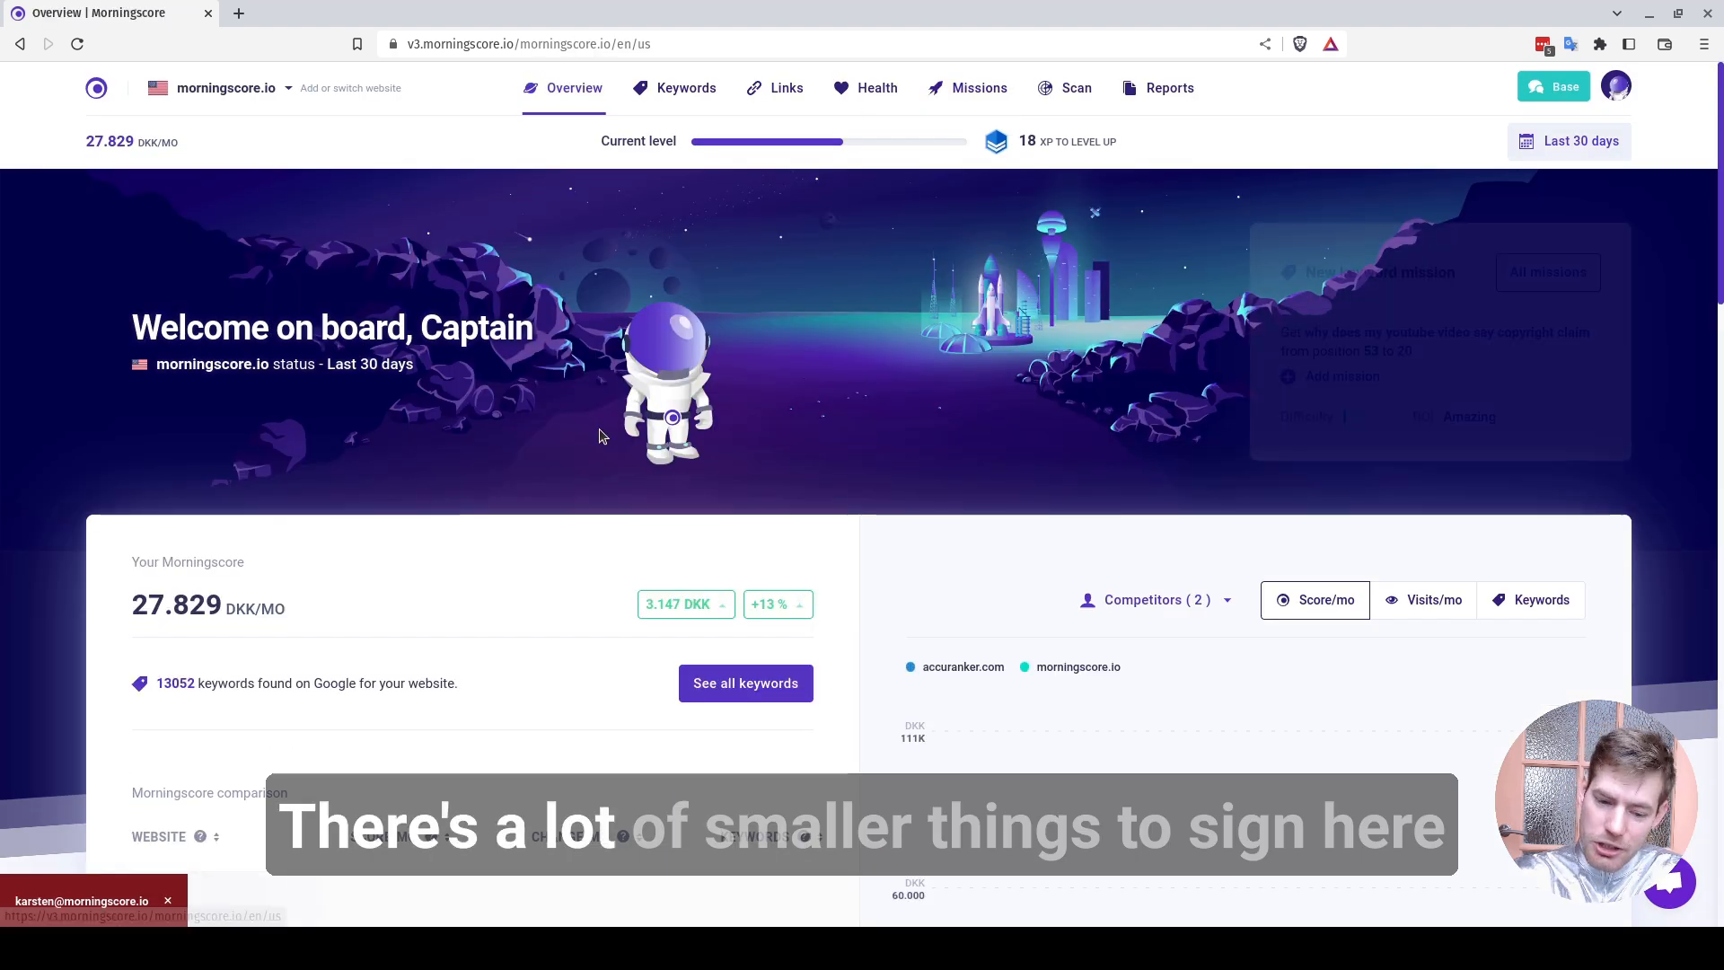
{"action": "scroll", "scroll_direction": "down", "scroll_amount": 3}
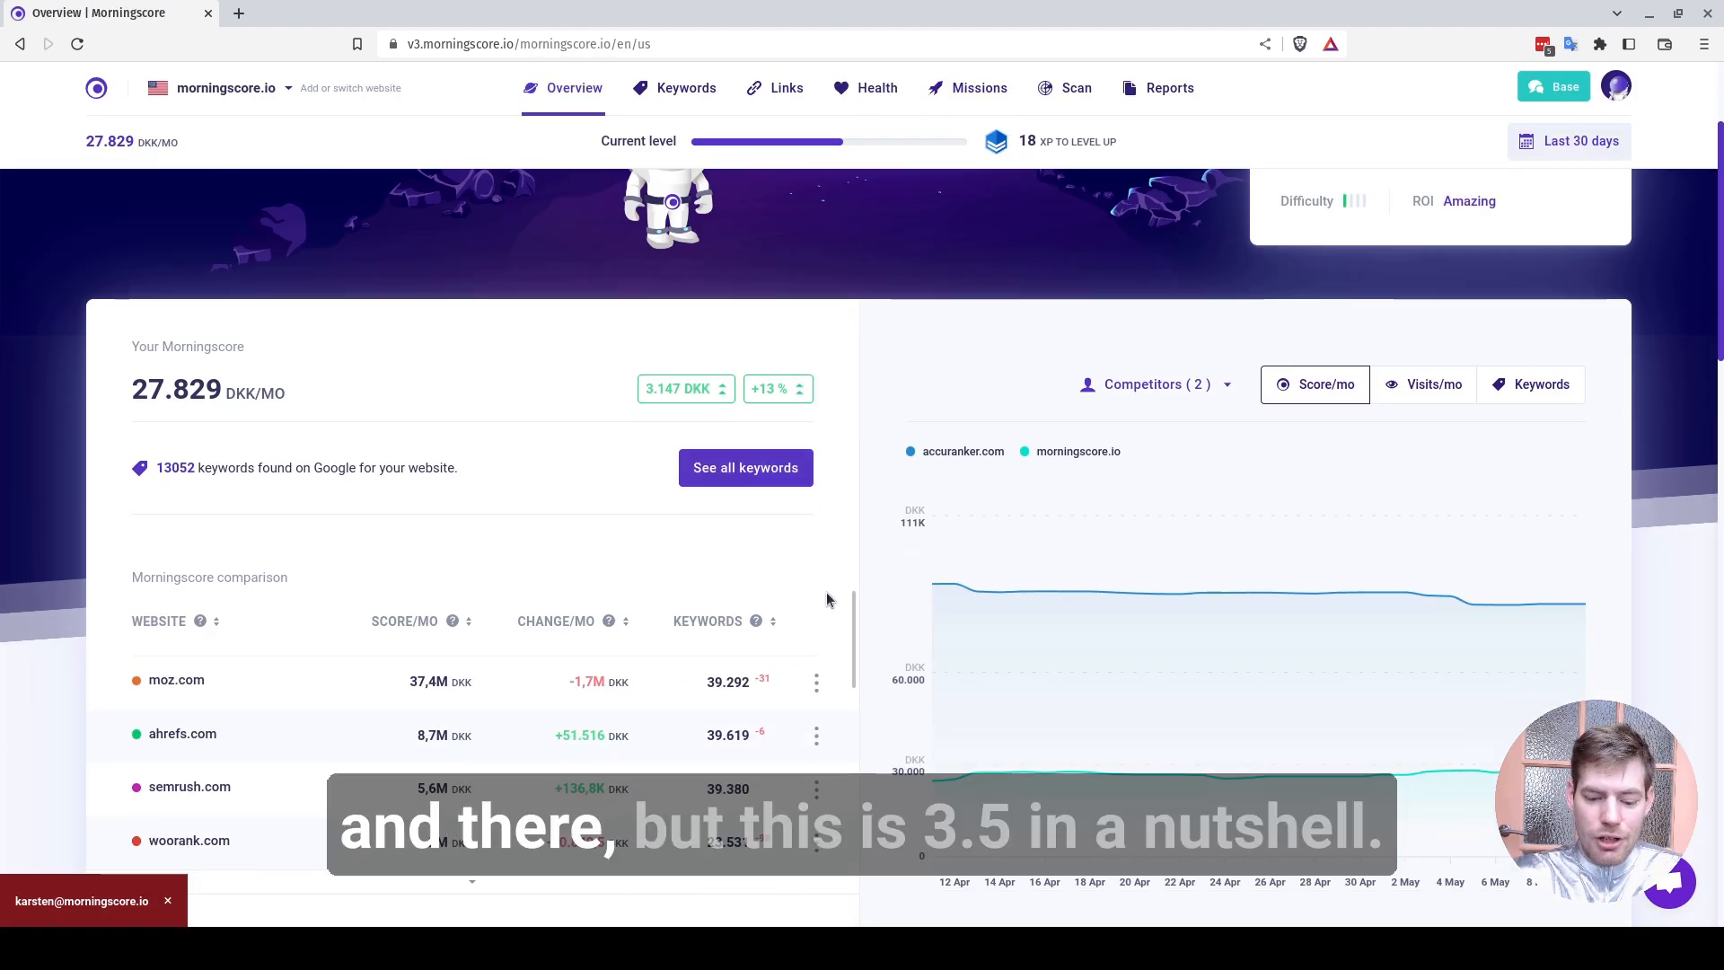